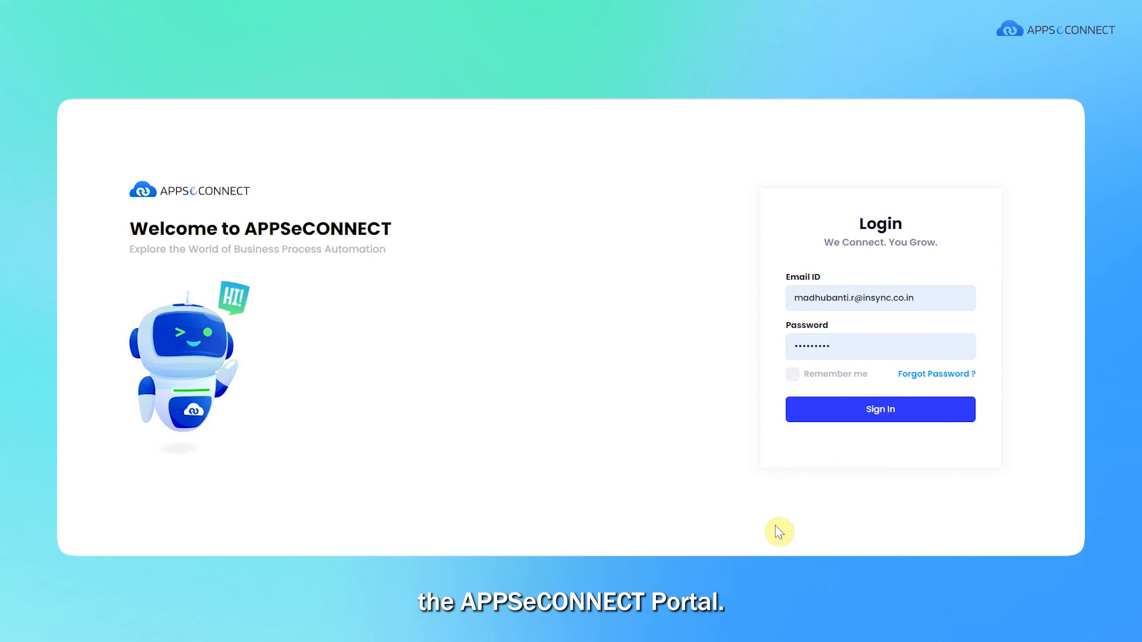
- Sign in to the portal and expand the Installed ProcessFlows list in the ProcessFlows tree
left_click(879, 408)
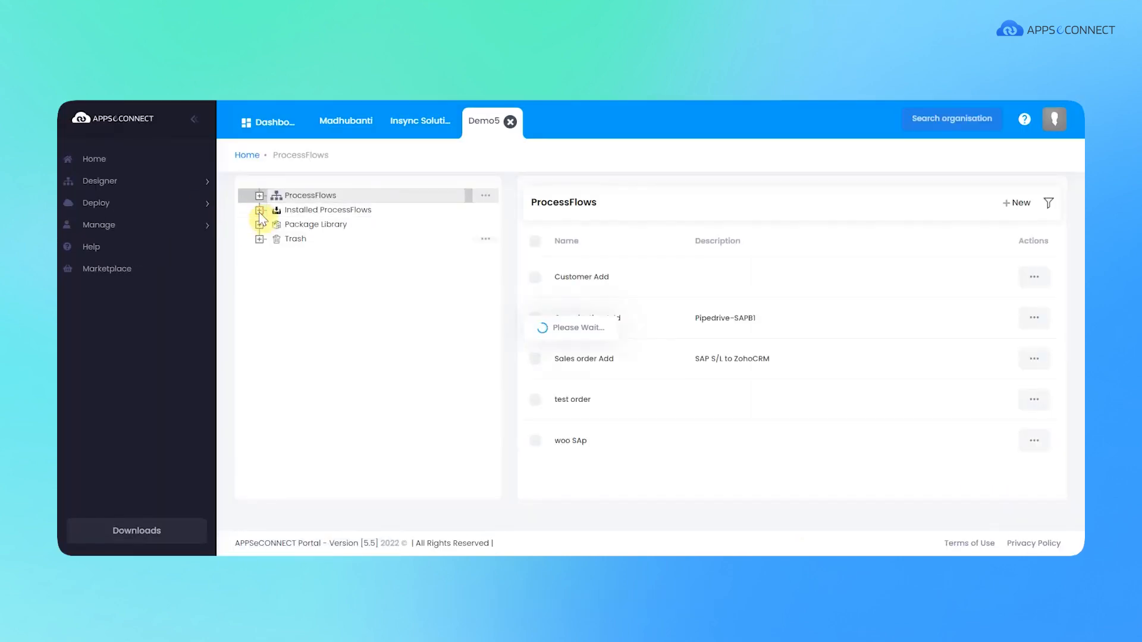
left_click(259, 210)
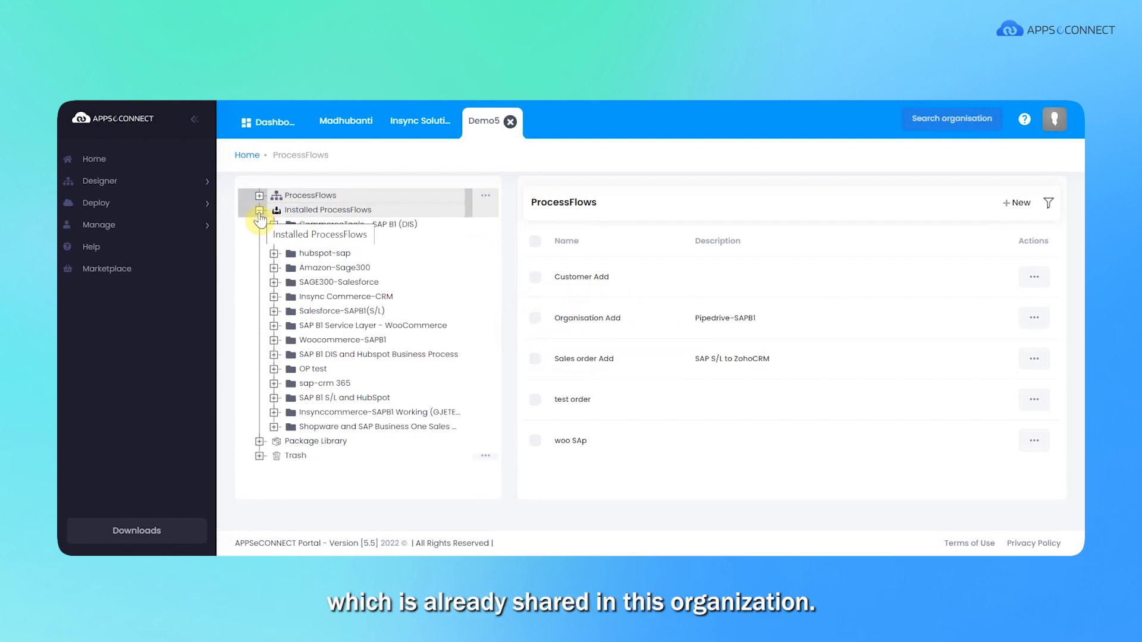
left_click(260, 209)
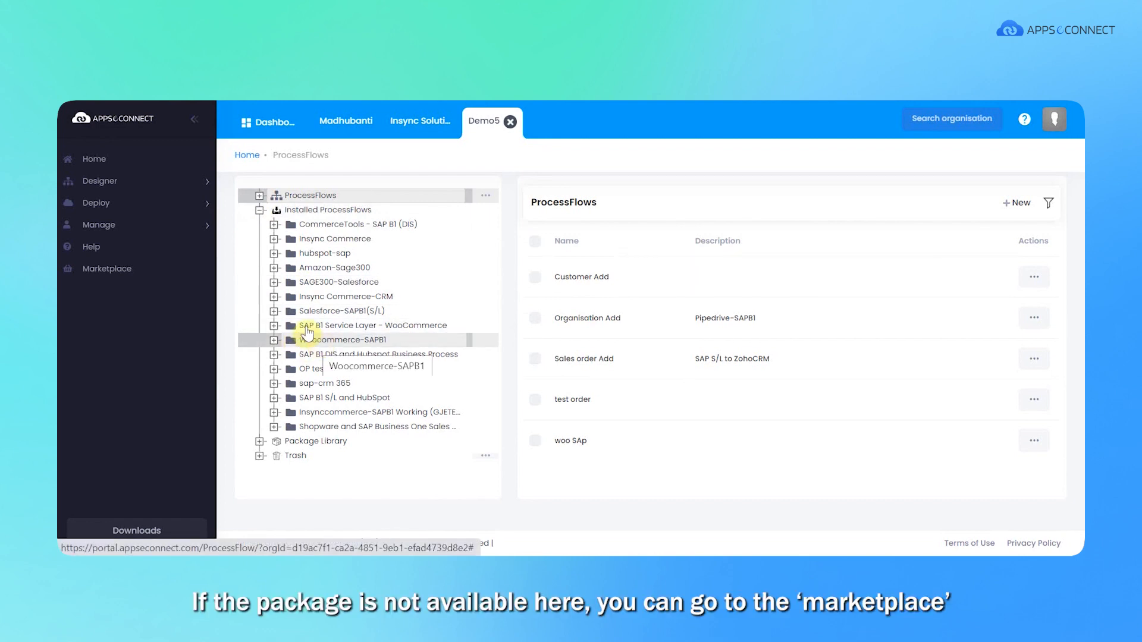
- Show the Marketplace of installable packages, then reveal the Designer menu options
left_click(106, 268)
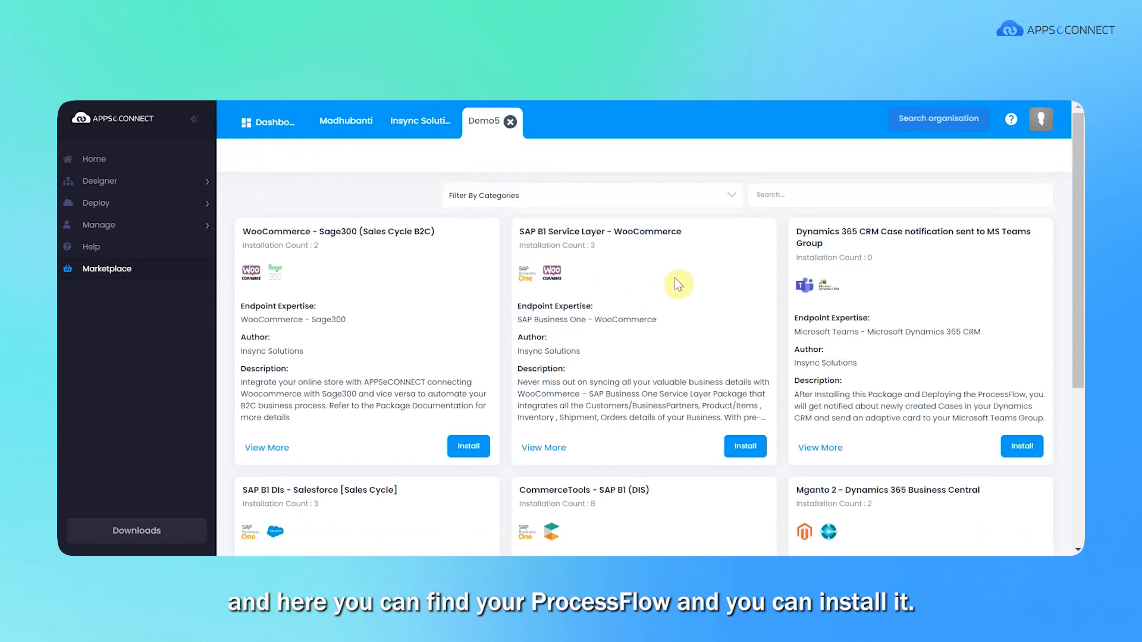
mouse_move(744, 462)
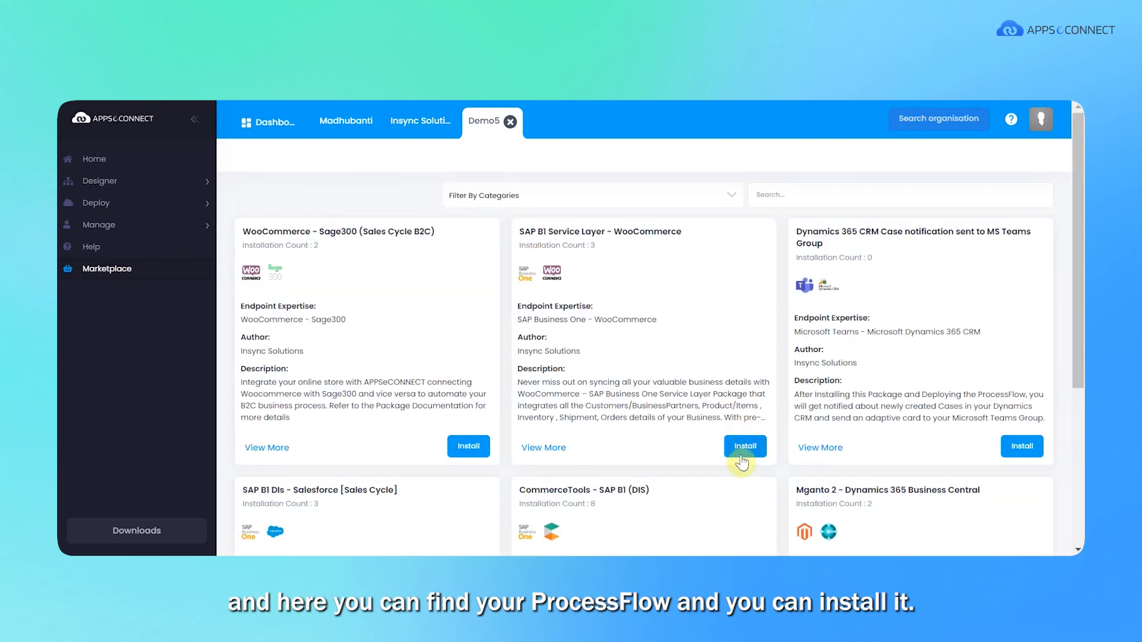
mouse_move(696, 439)
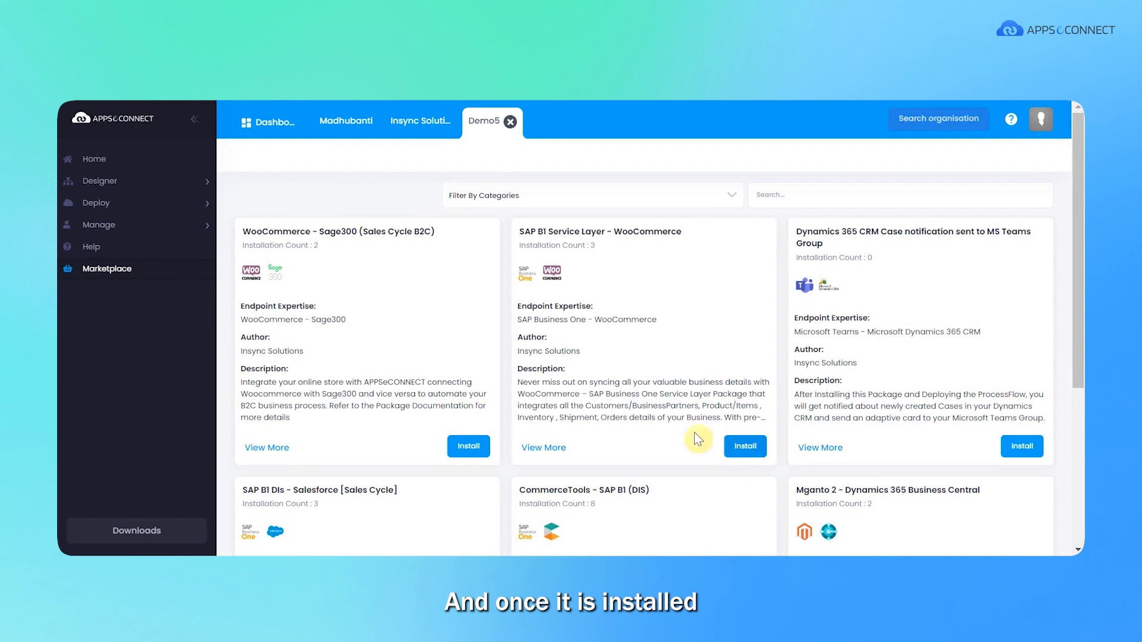
mouse_move(105, 212)
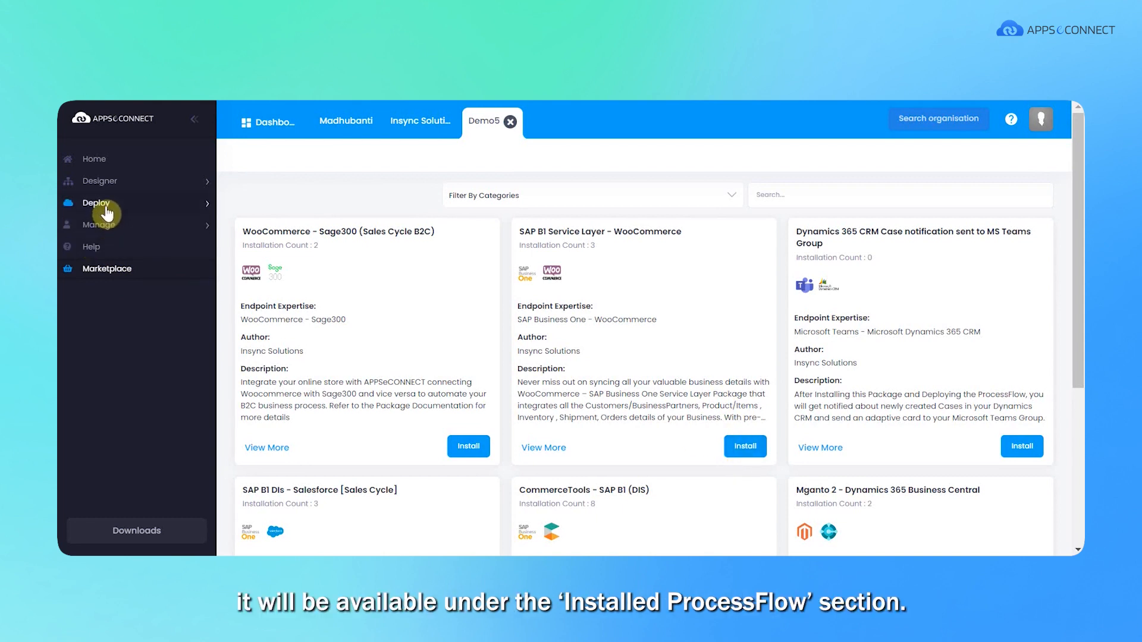
left_click(99, 181)
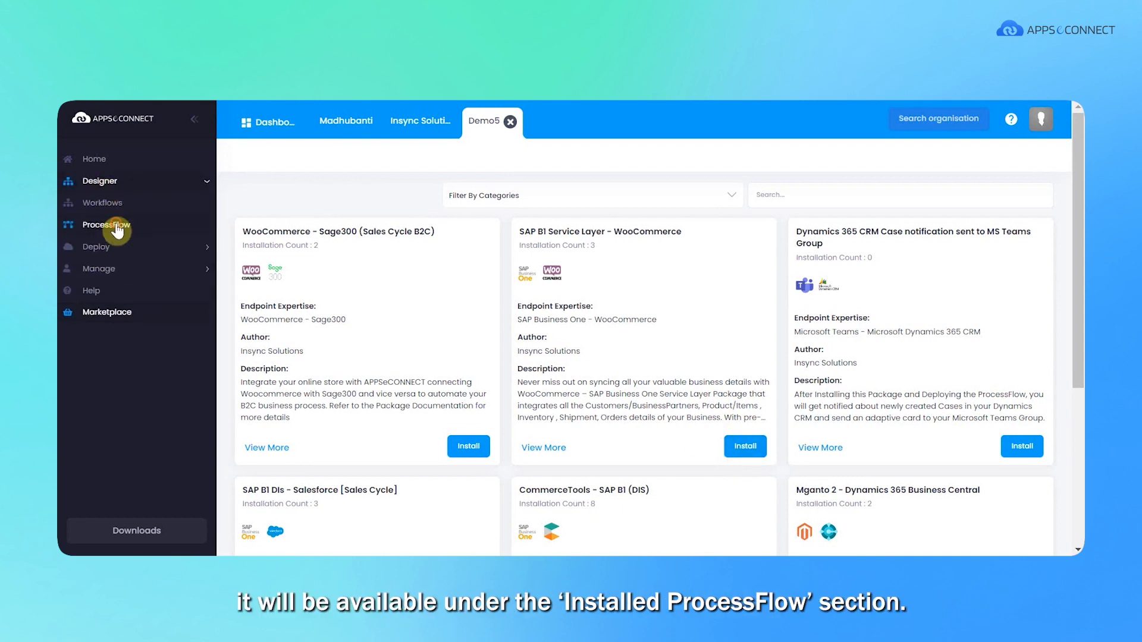
- List the flows in Installed ProcessFlows > Woocommerce-SAPB1 > version 2.0.2(1), such as Business Partner Sync
left_click(106, 225)
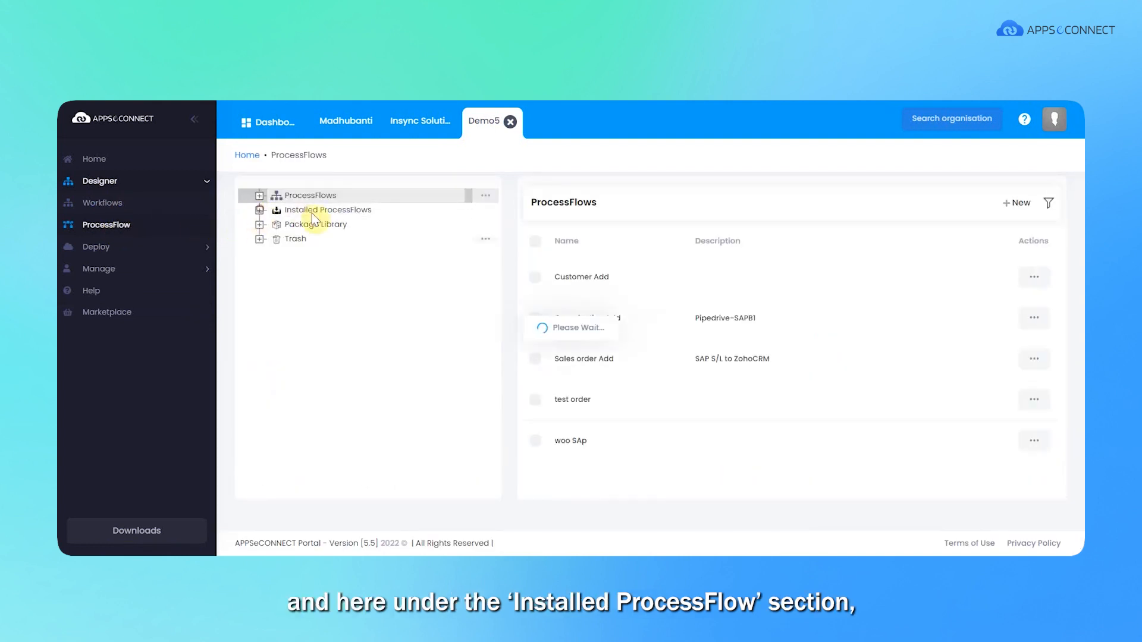
left_click(261, 209)
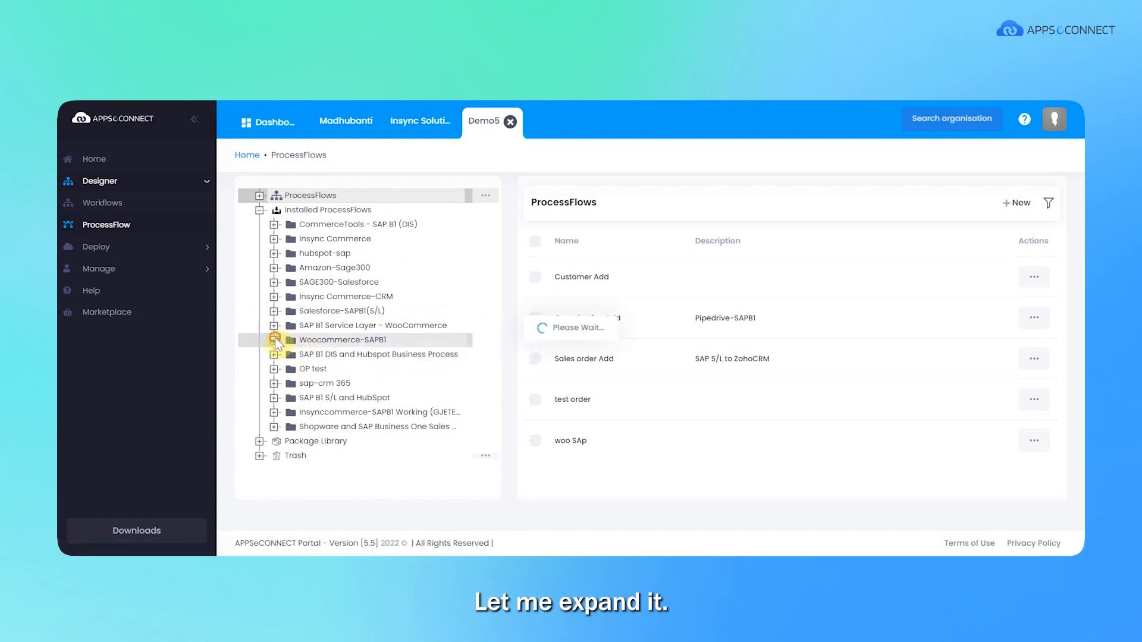
left_click(274, 339)
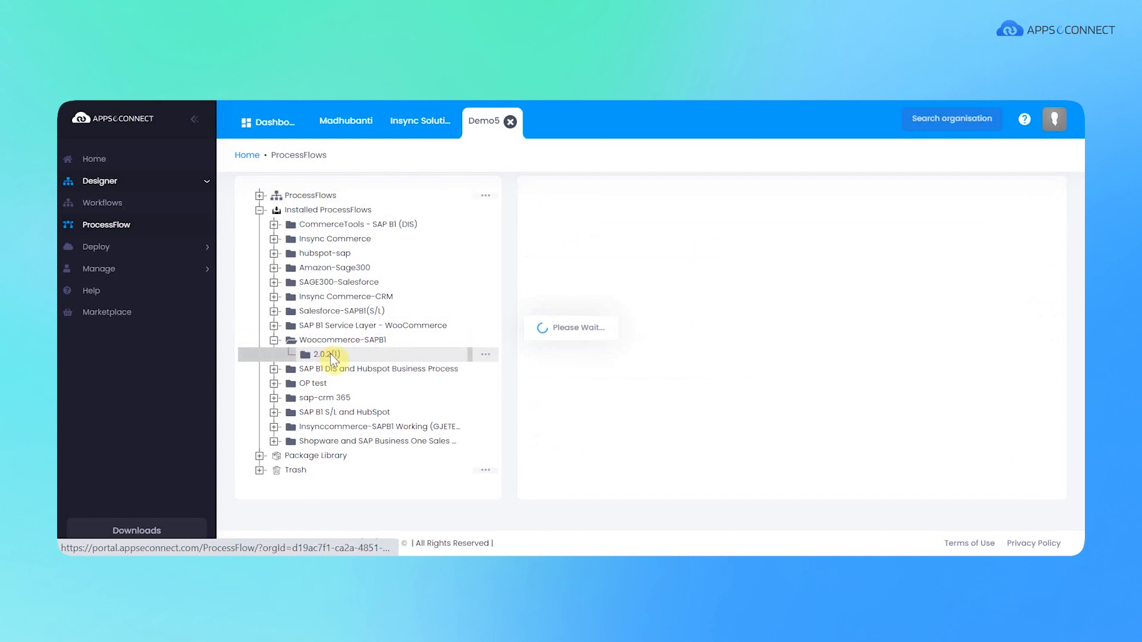
left_click(322, 354)
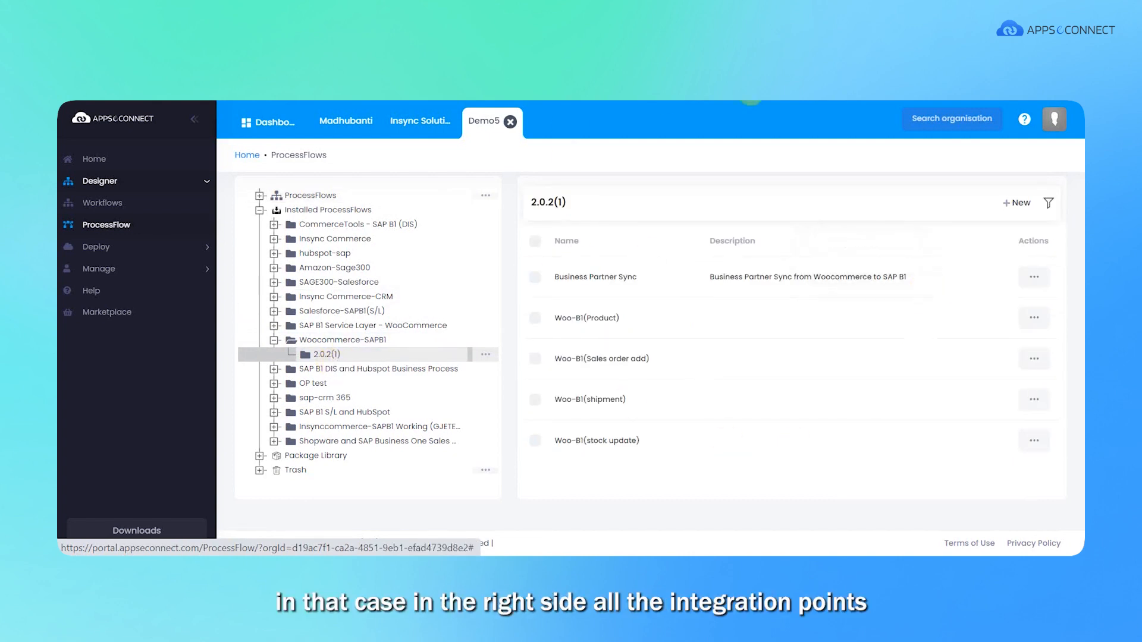
mouse_move(944, 525)
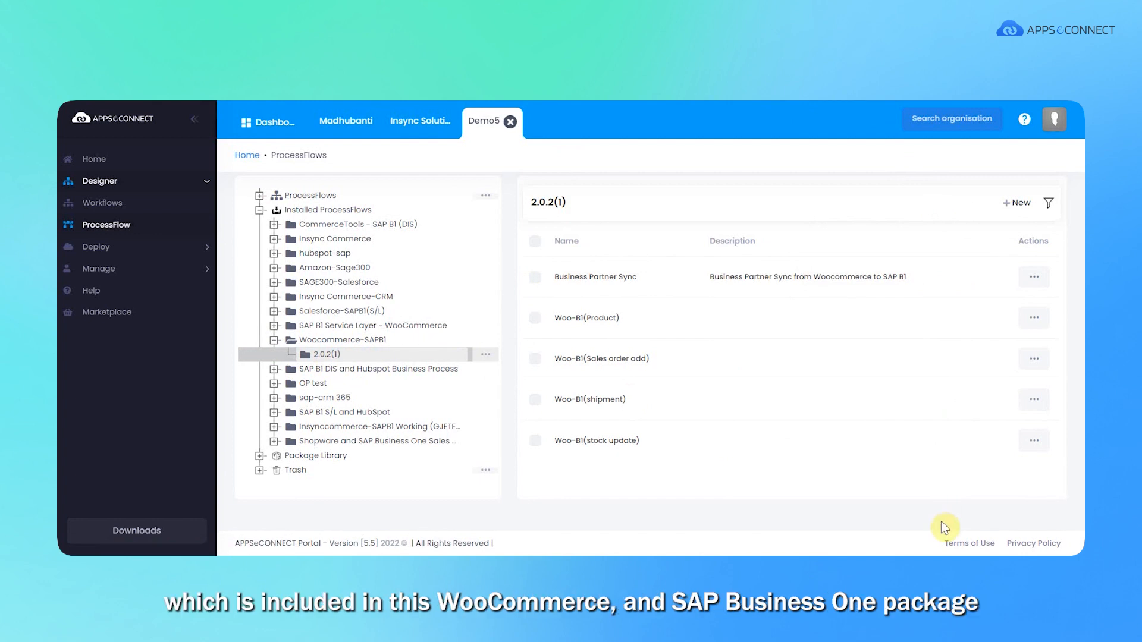
mouse_move(357, 340)
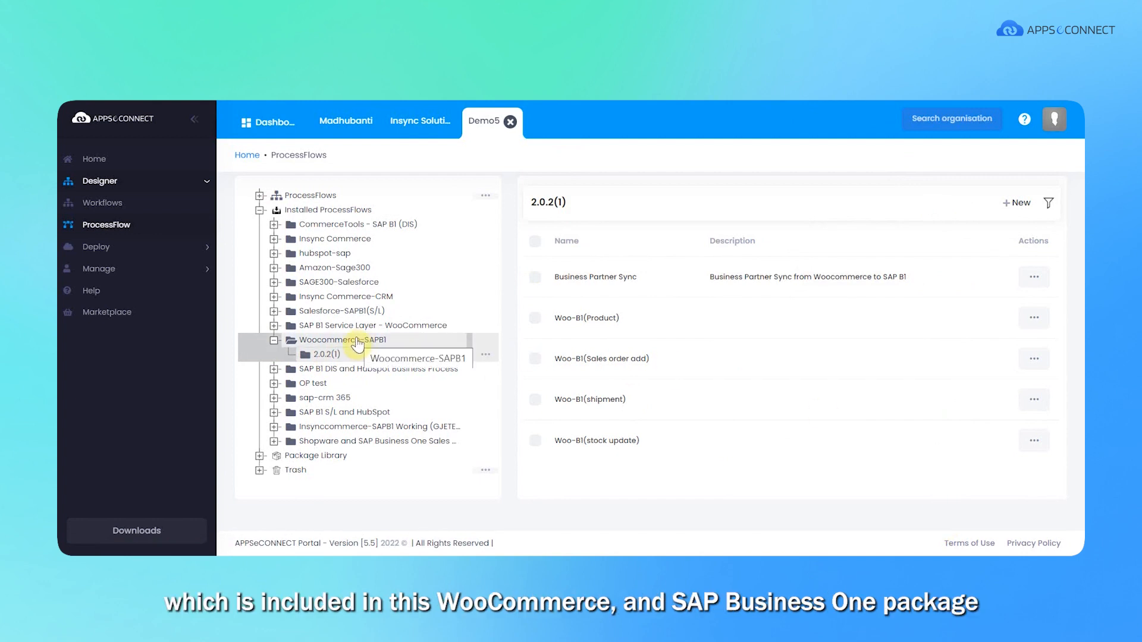
mouse_move(861, 476)
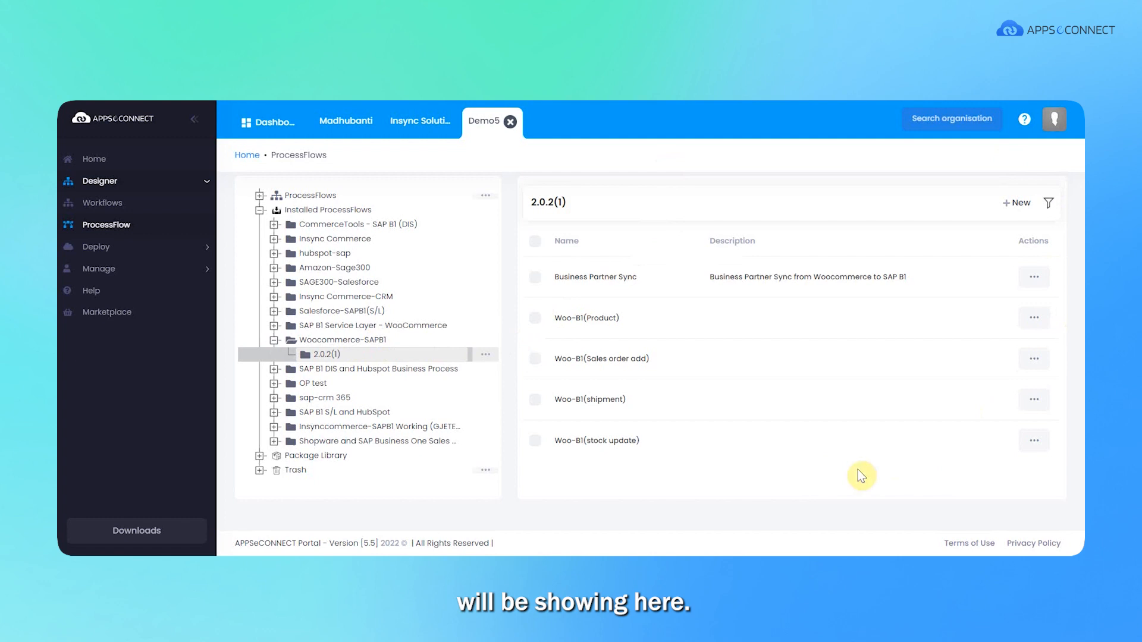
mouse_move(810, 438)
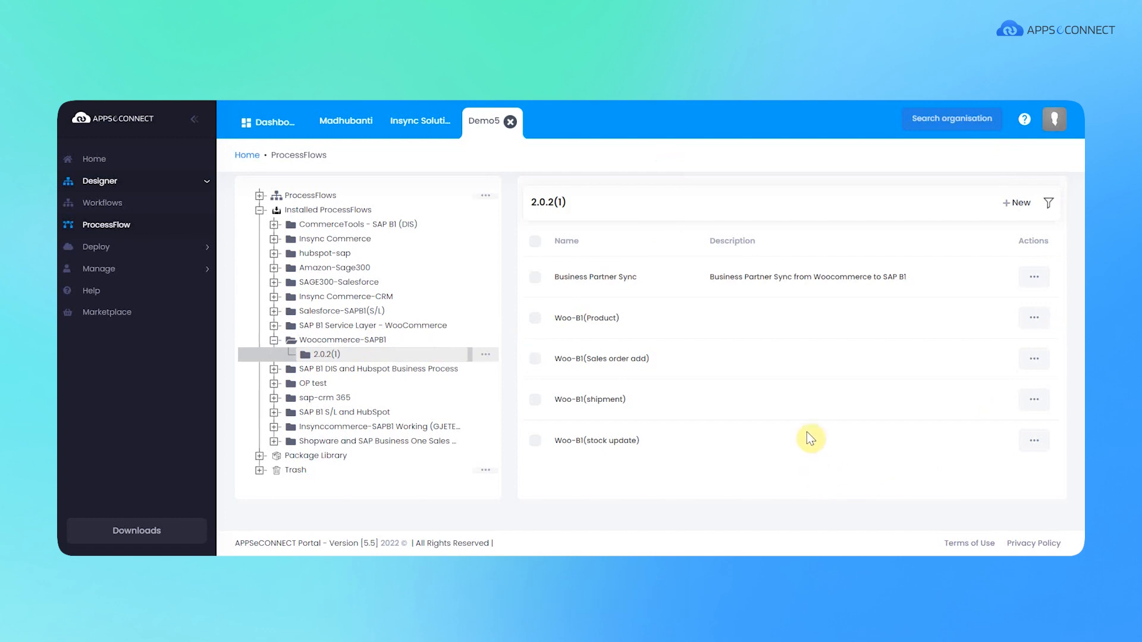
mouse_move(1032, 366)
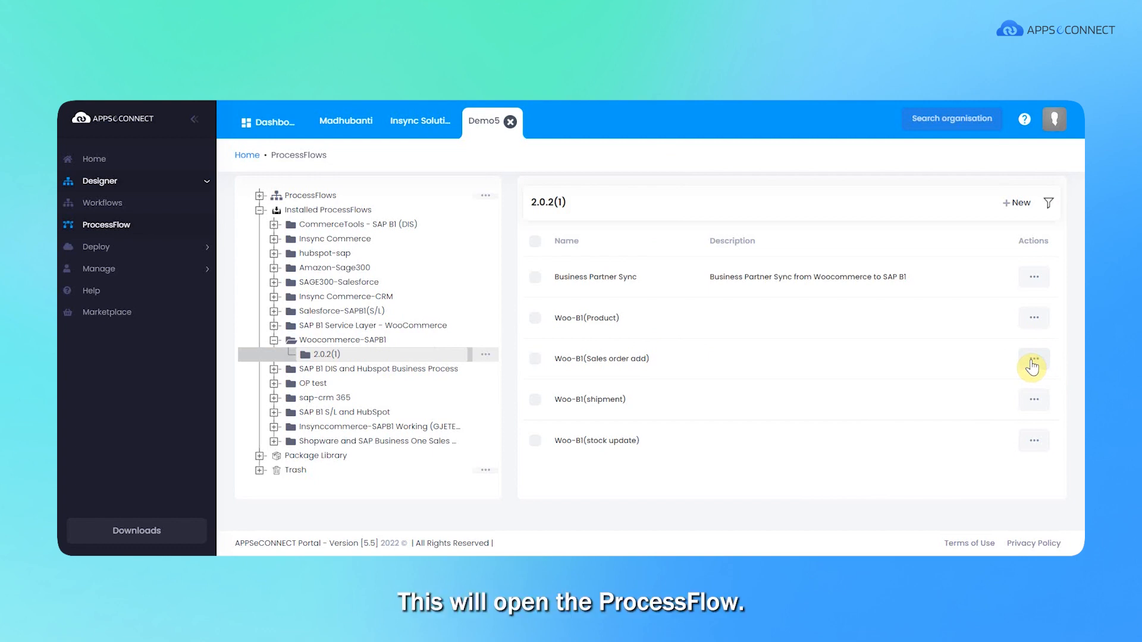
- Edit the Woo-B1(Sales order add) flow to show its WooCommerce–Mapper–SAP B1 chain
left_click(1033, 358)
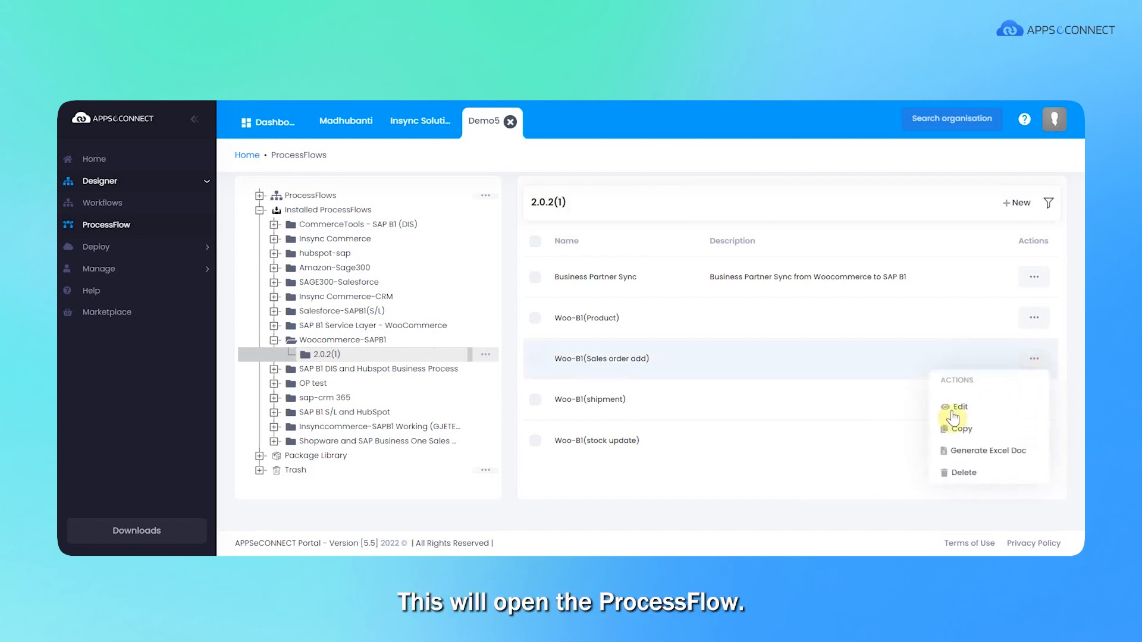
left_click(961, 407)
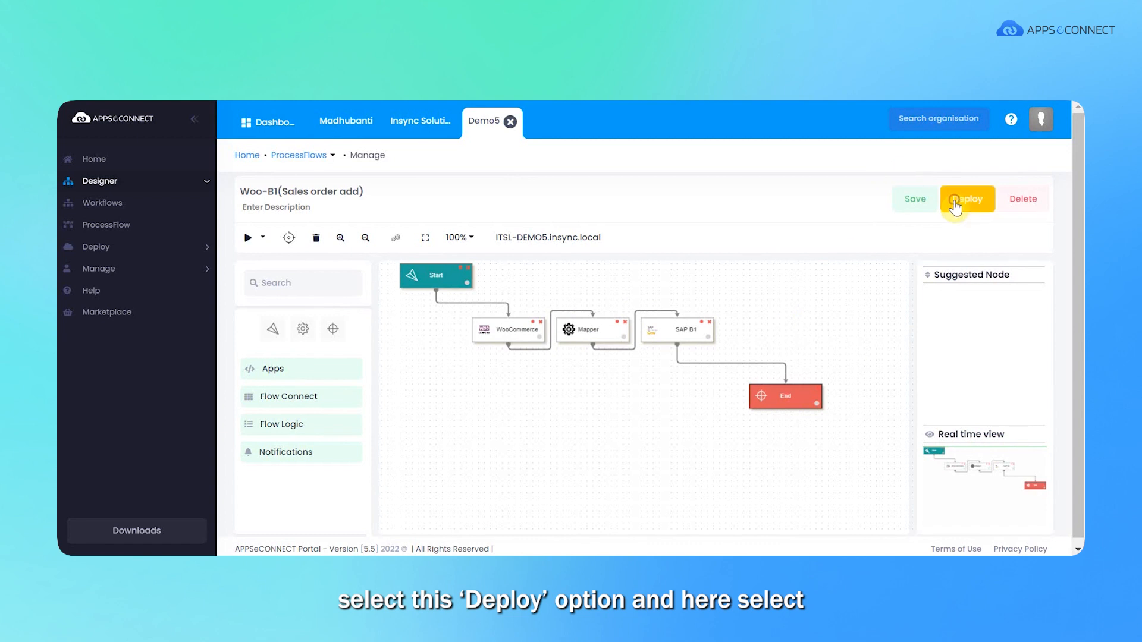
- Deploy the flow on-premise to the ITSL-DEMO5.insync.local environment and continue to Set up Connection
left_click(967, 199)
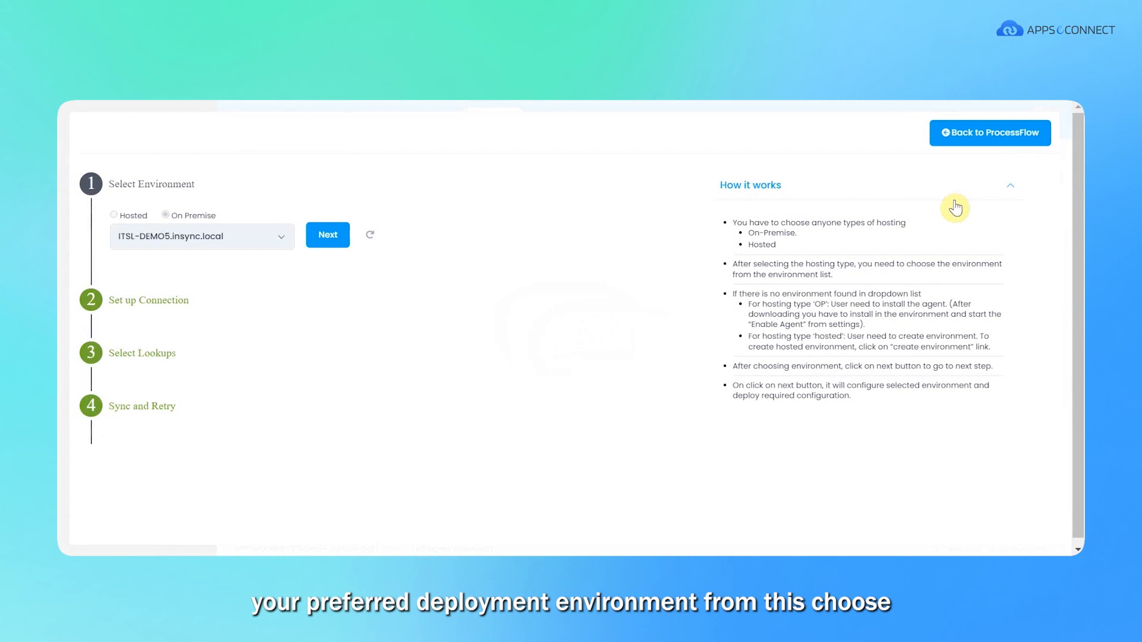
mouse_move(261, 239)
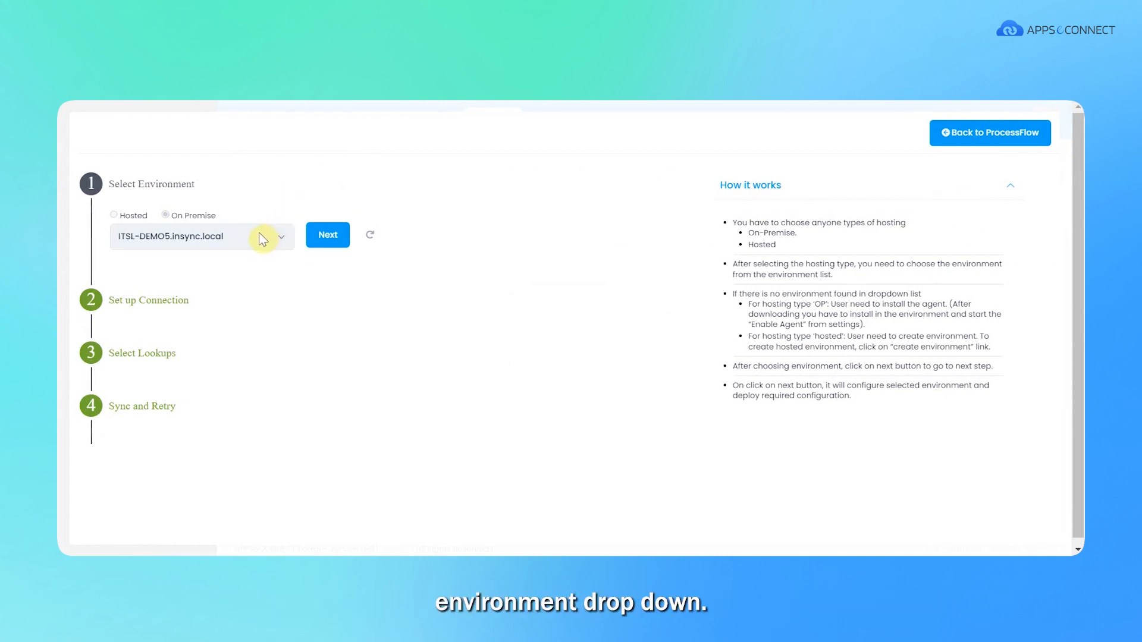
mouse_move(113, 223)
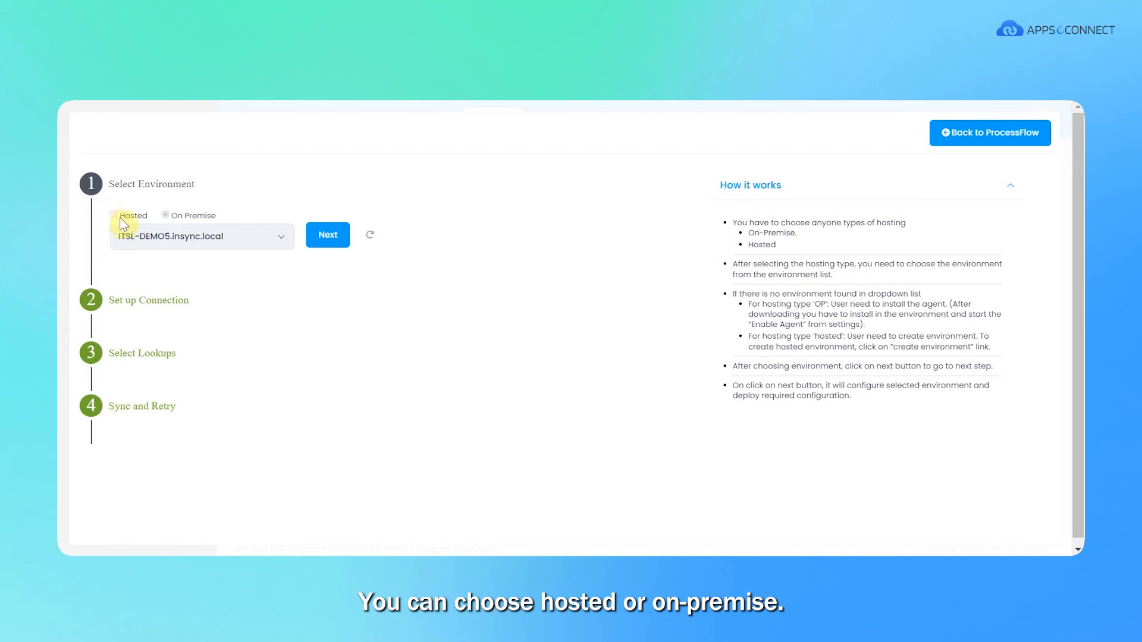
left_click(166, 215)
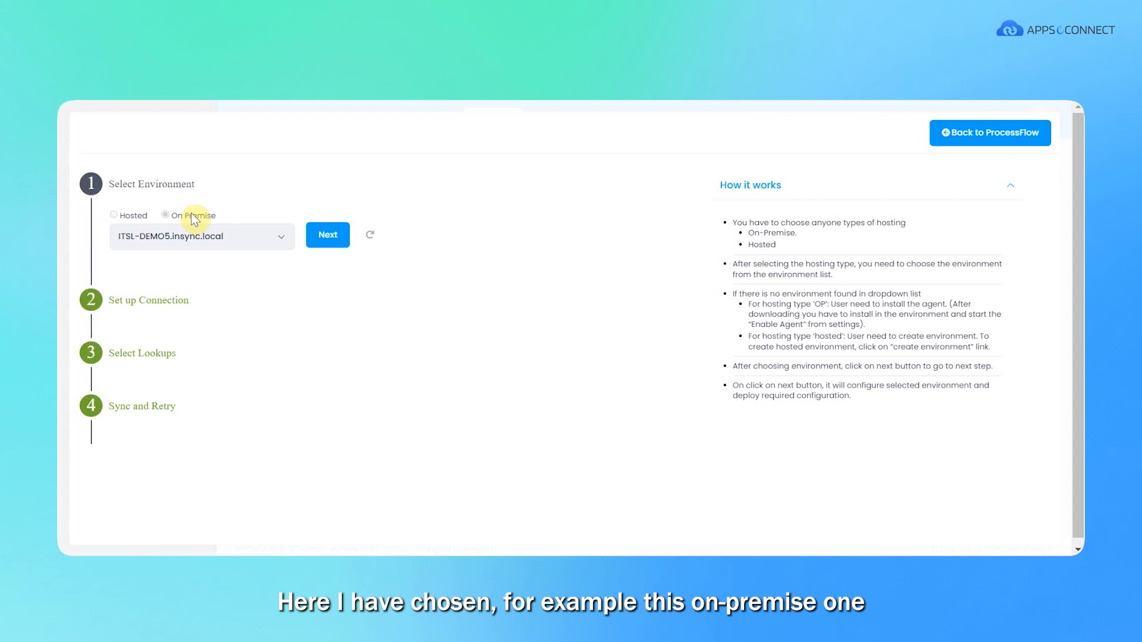
mouse_move(249, 248)
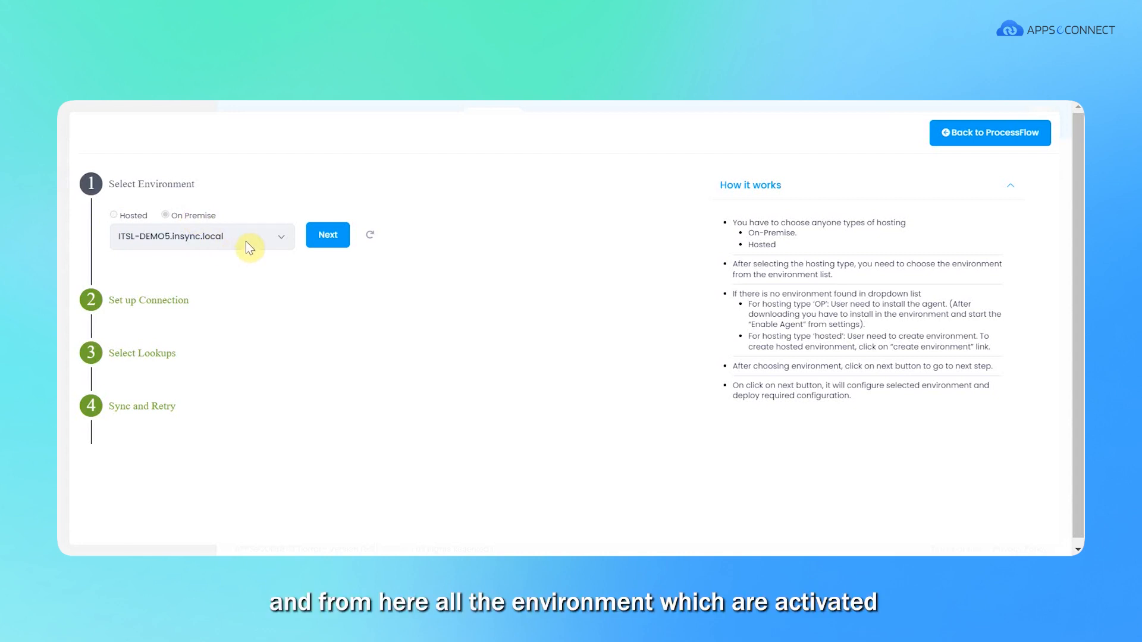
mouse_move(126, 250)
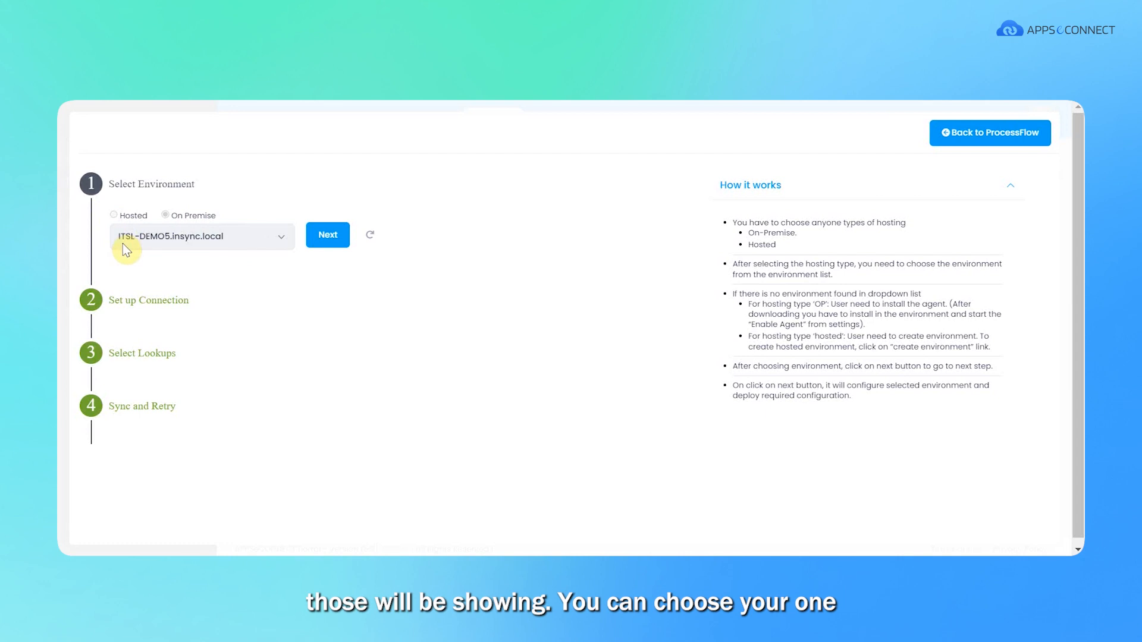
left_click(327, 234)
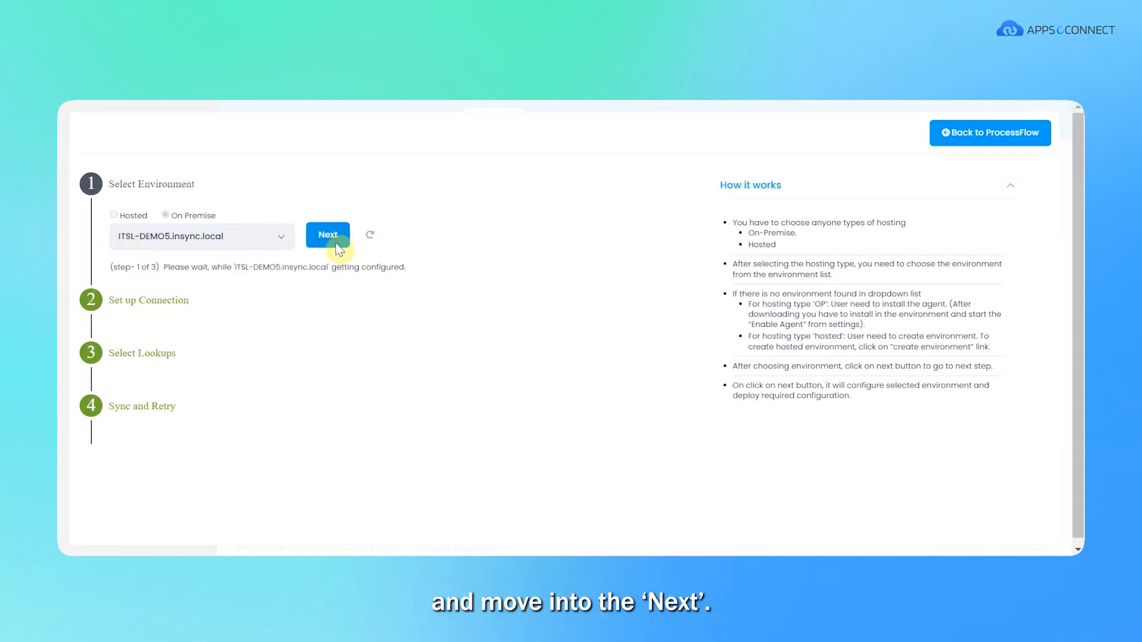
left_click(328, 234)
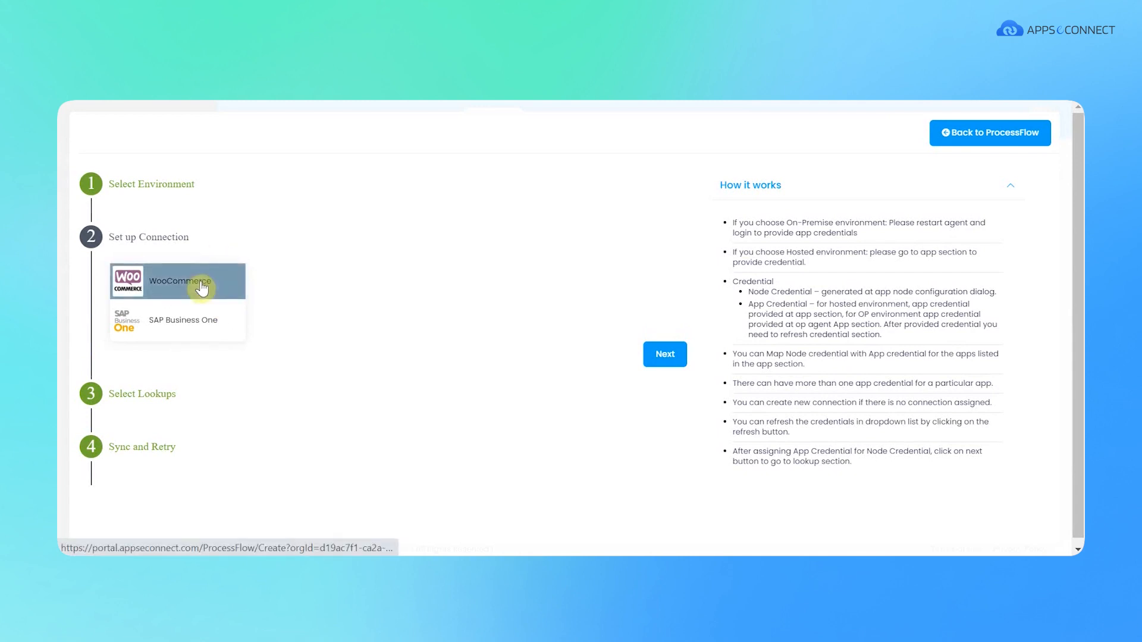
- Confirm WooCommerce# 4 uses the WooCommerce credential and SAP B1# 3 uses SAP B1(woo)
left_click(177, 281)
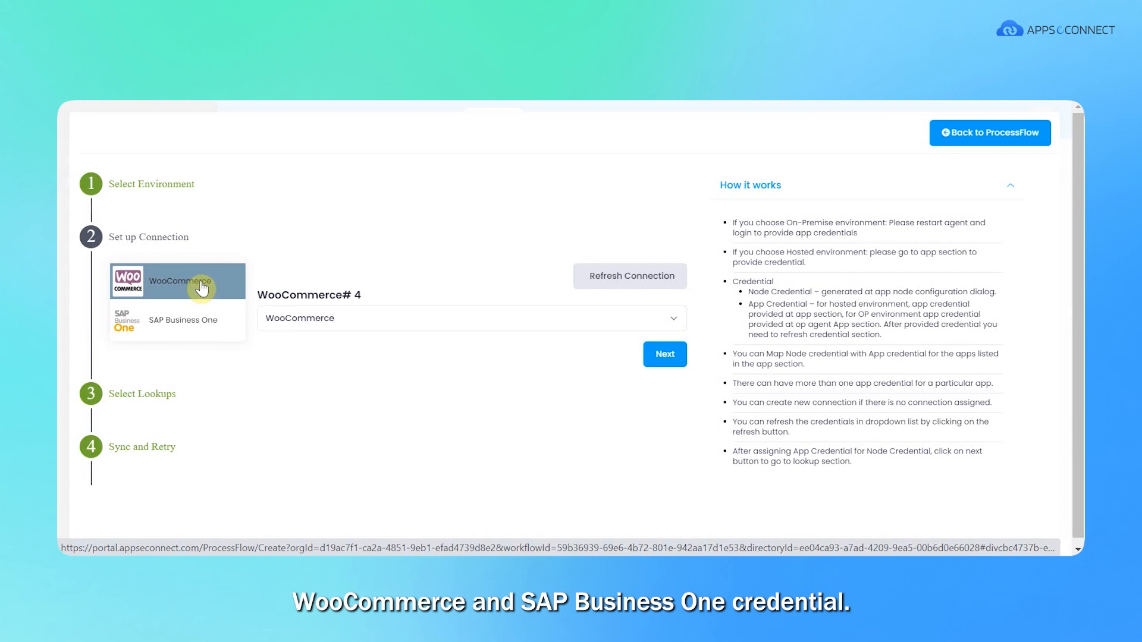
left_click(471, 318)
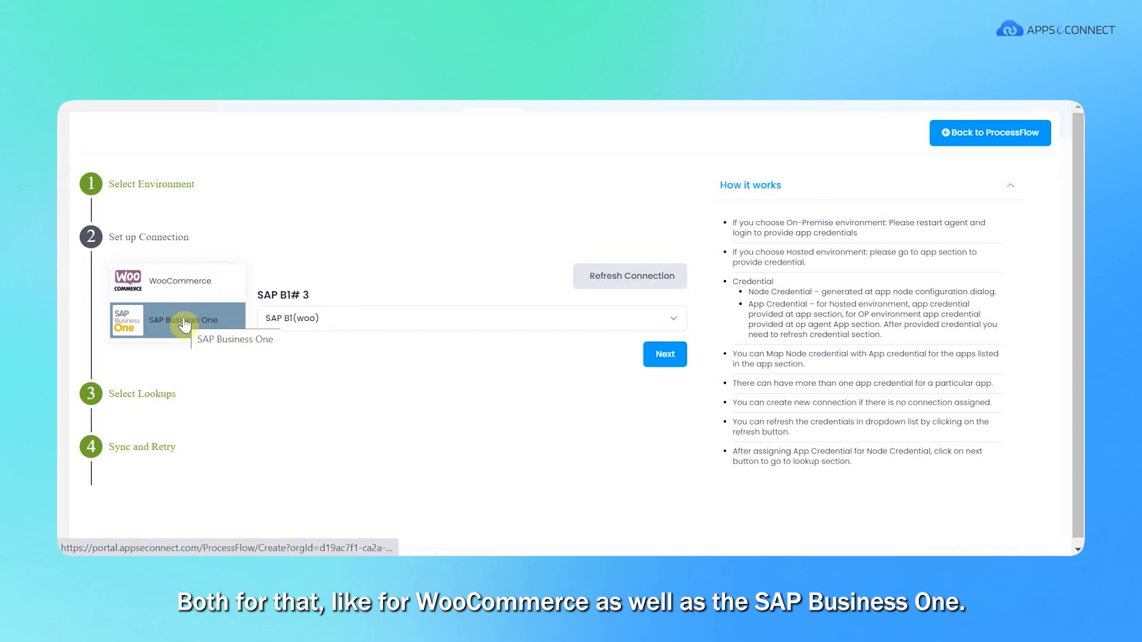
mouse_move(252, 278)
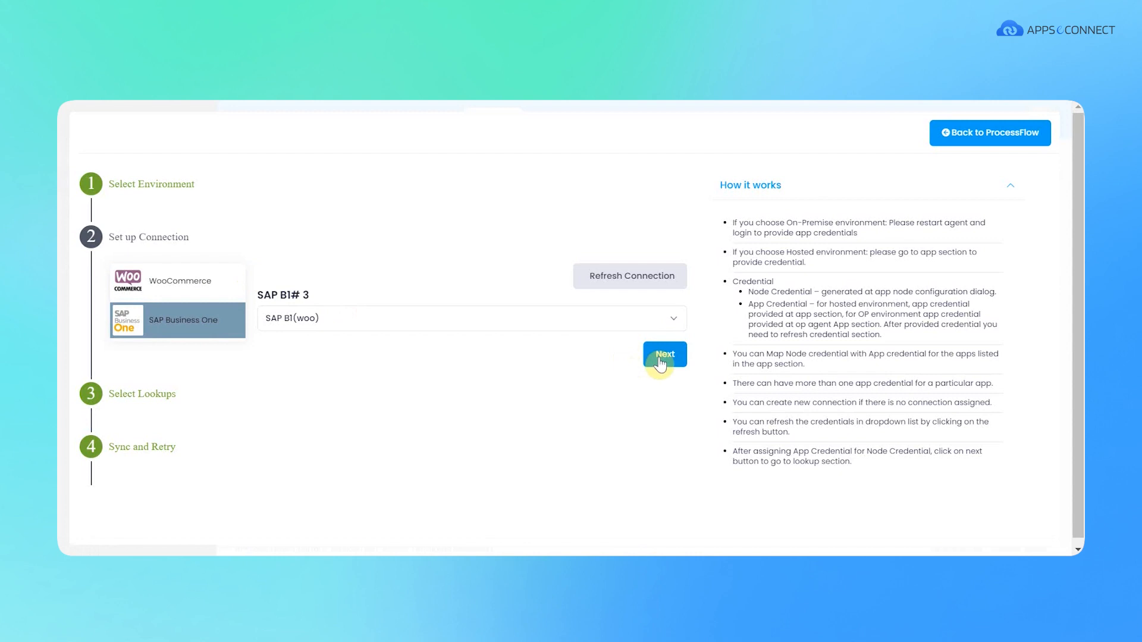
- In Sync and Retry keep Automatic sync on, Minute frequency, interval 1, End Never, and finish
left_click(664, 354)
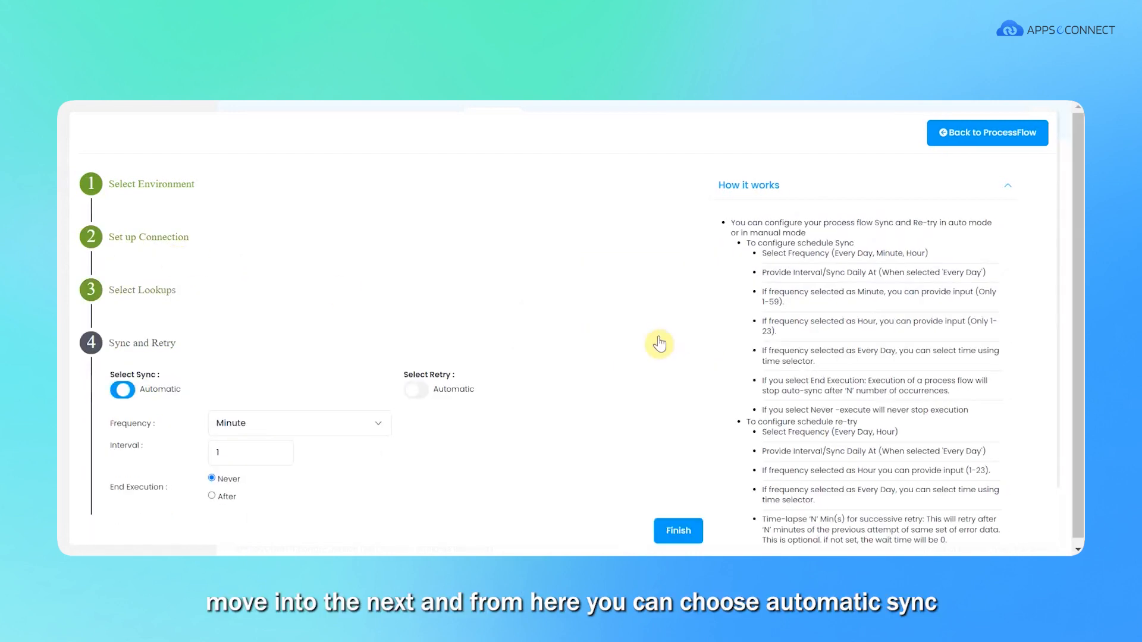
scroll("down", 3)
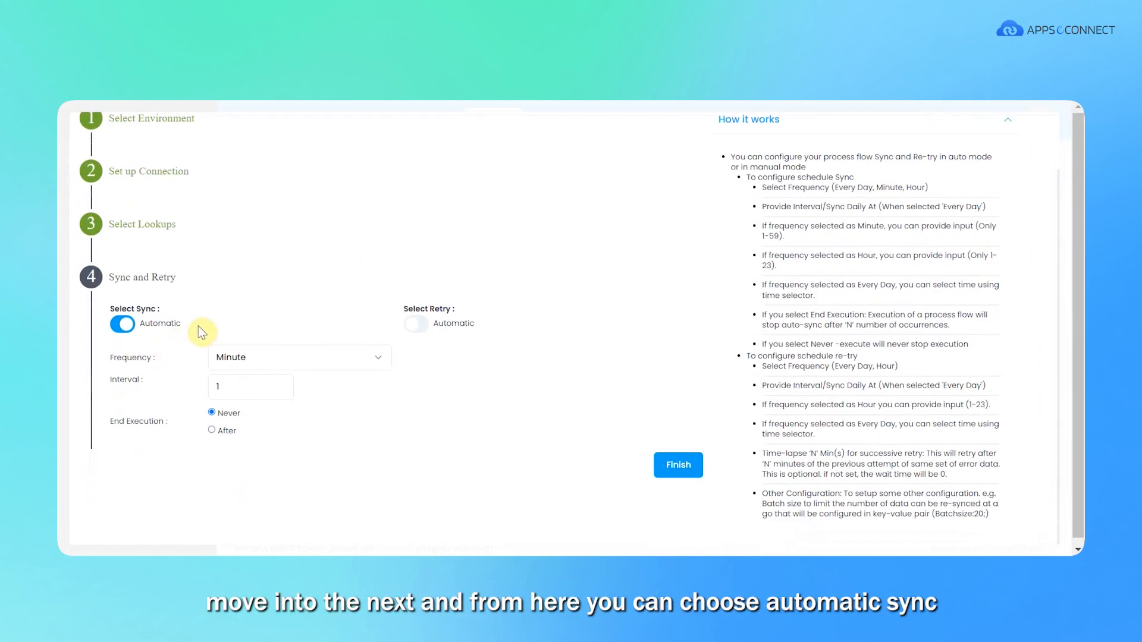
mouse_move(293, 341)
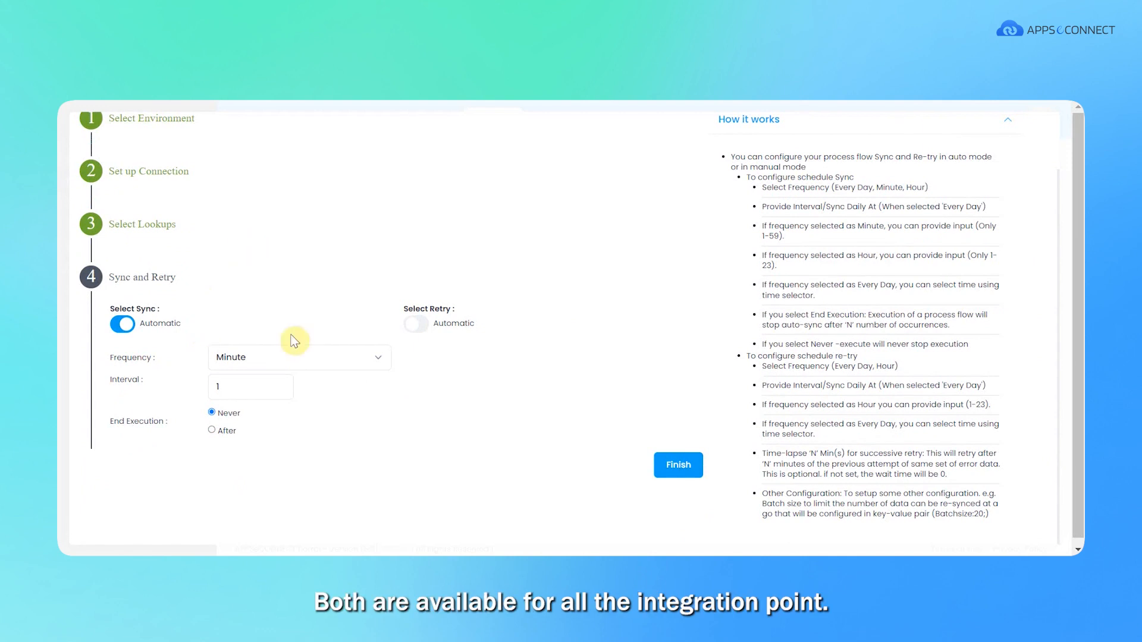
mouse_move(255, 348)
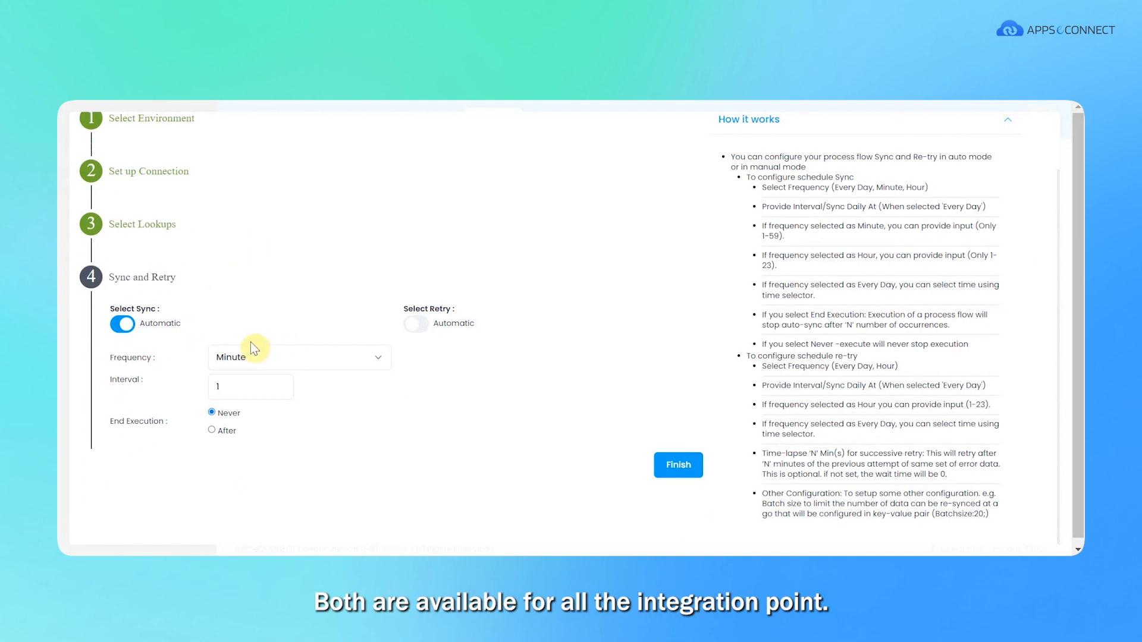
mouse_move(255, 375)
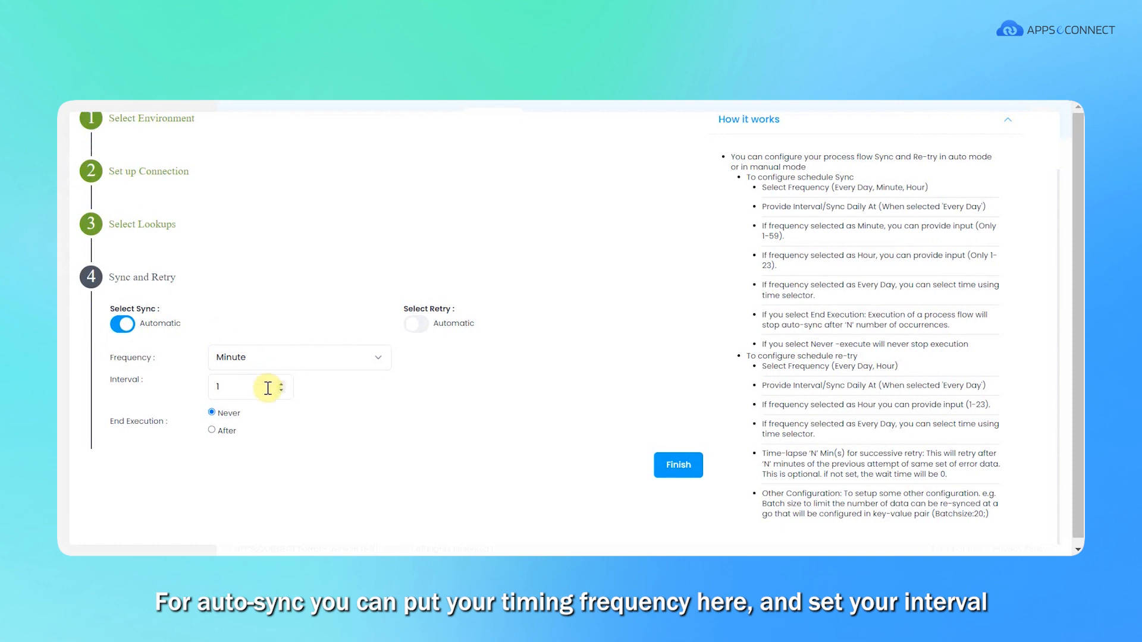
mouse_move(283, 363)
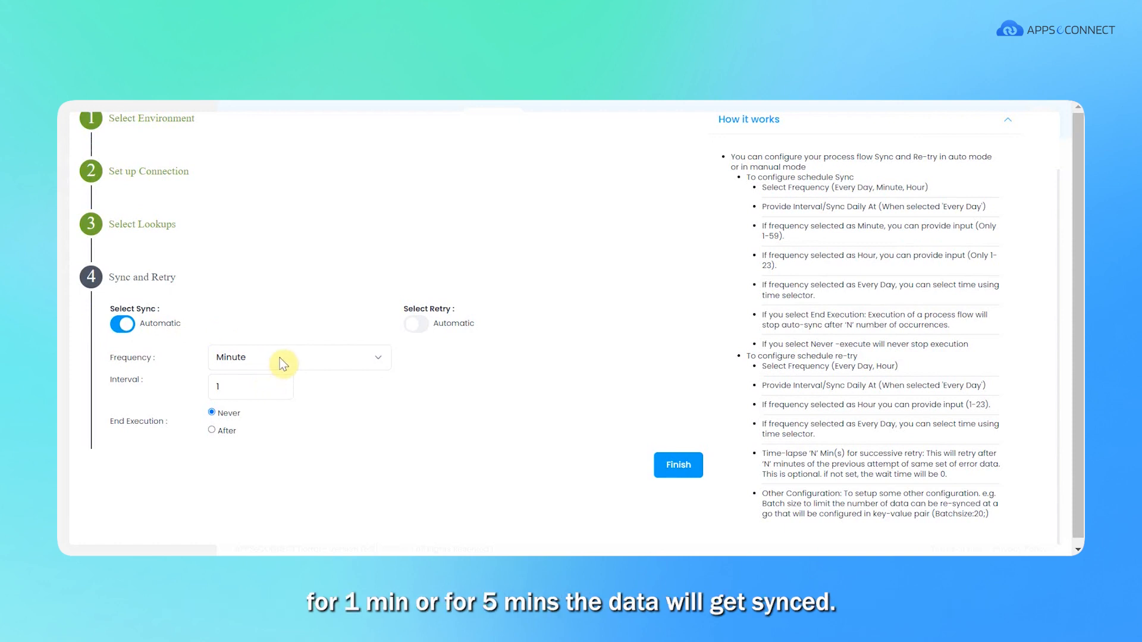
mouse_move(240, 418)
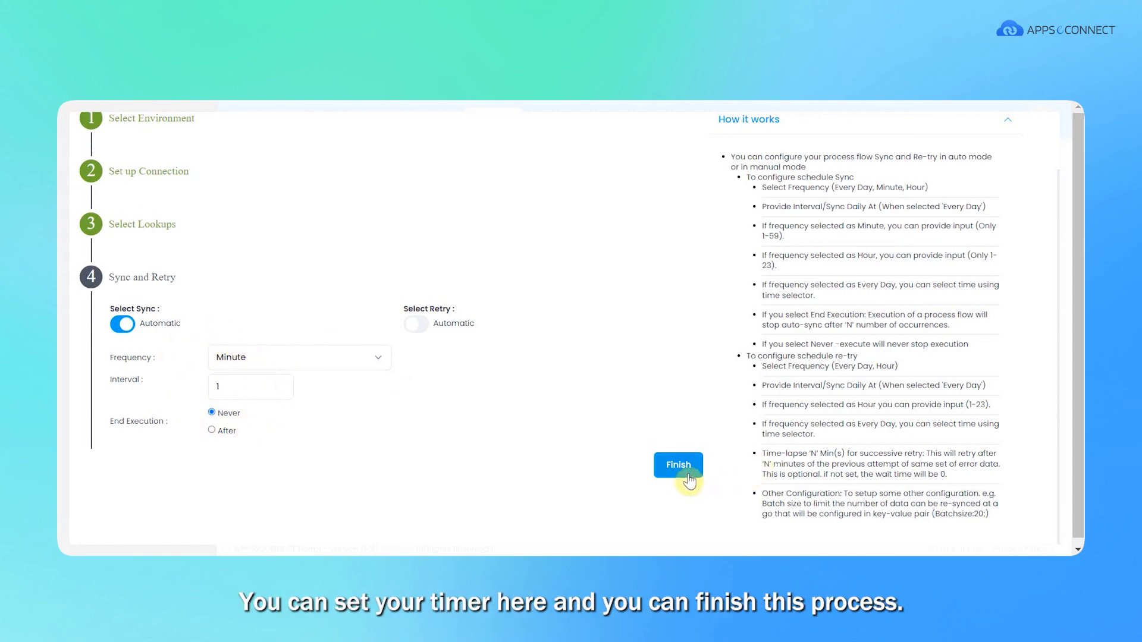
mouse_move(410, 393)
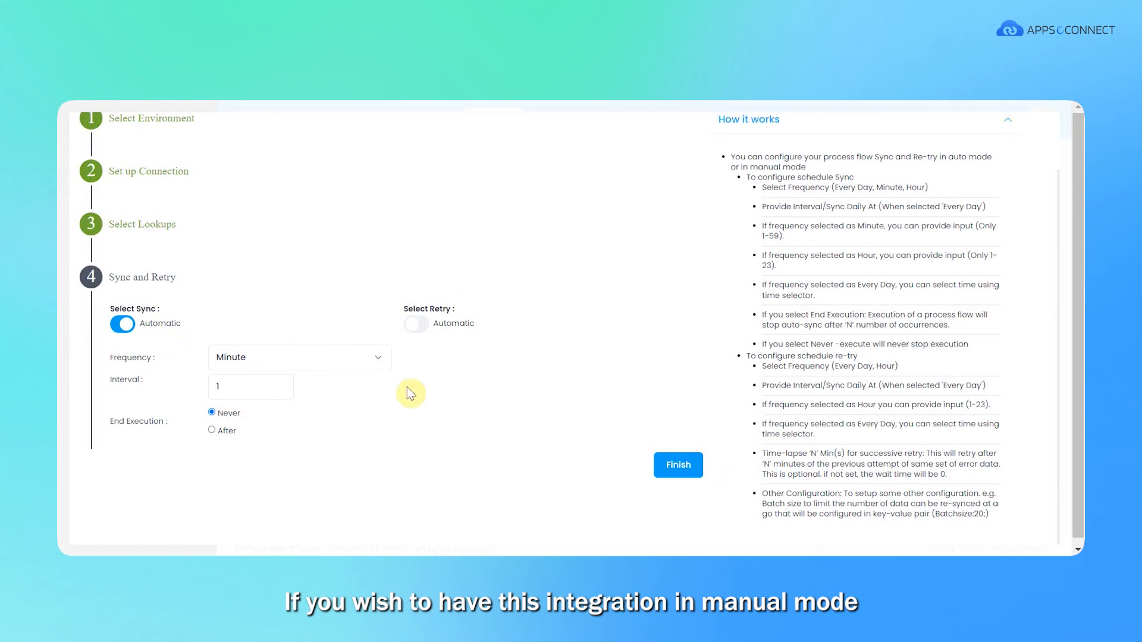
mouse_move(416, 324)
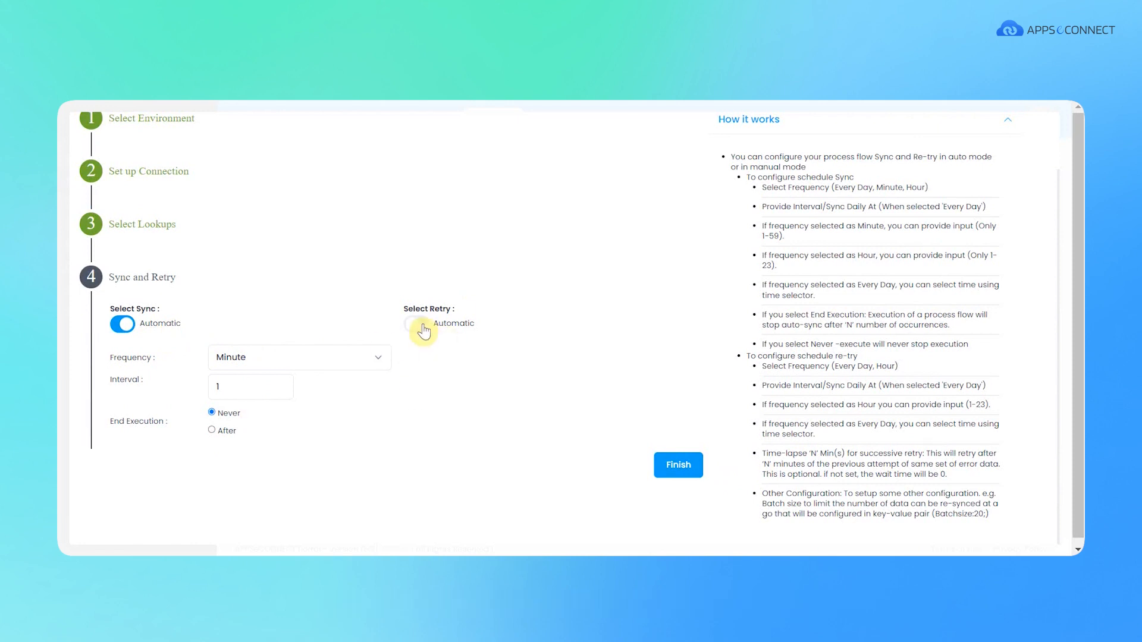
left_click(122, 323)
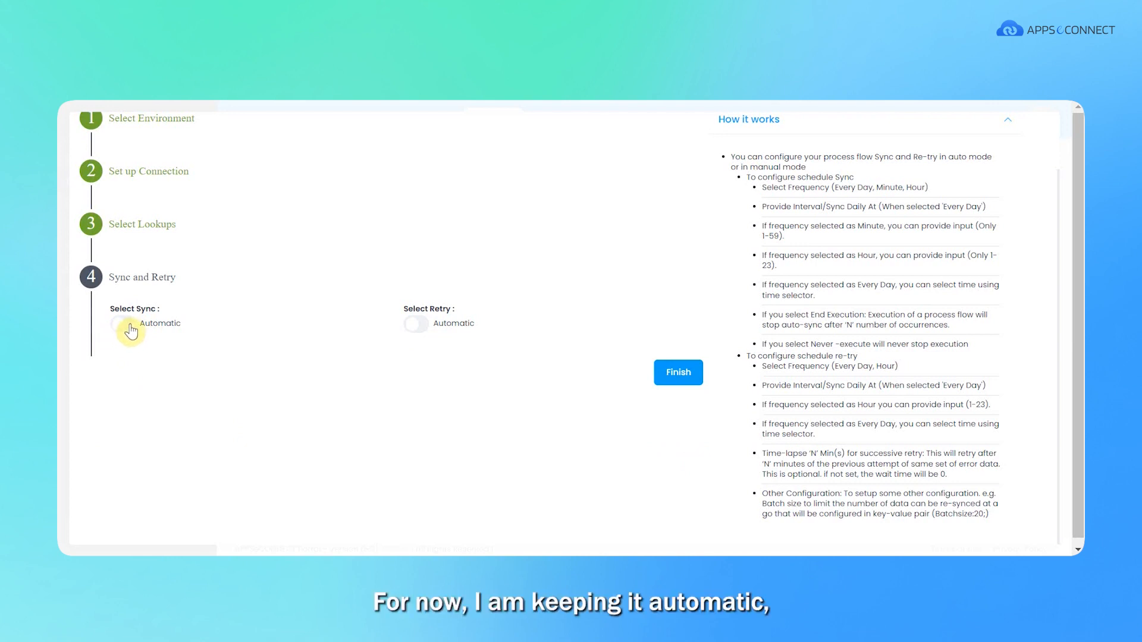
left_click(122, 323)
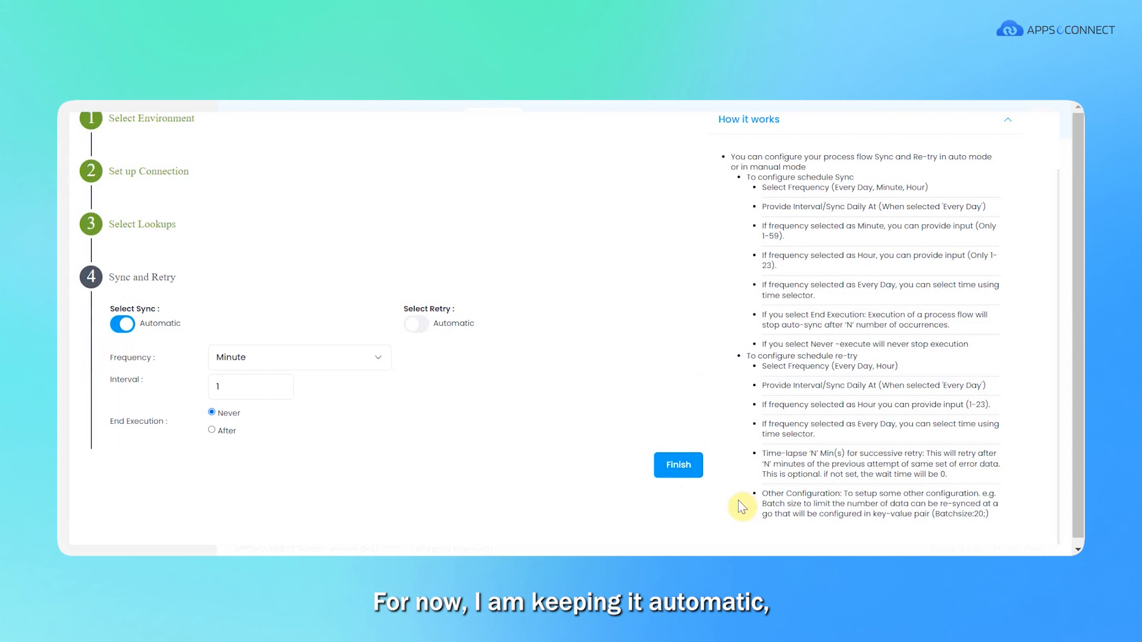
mouse_move(251, 362)
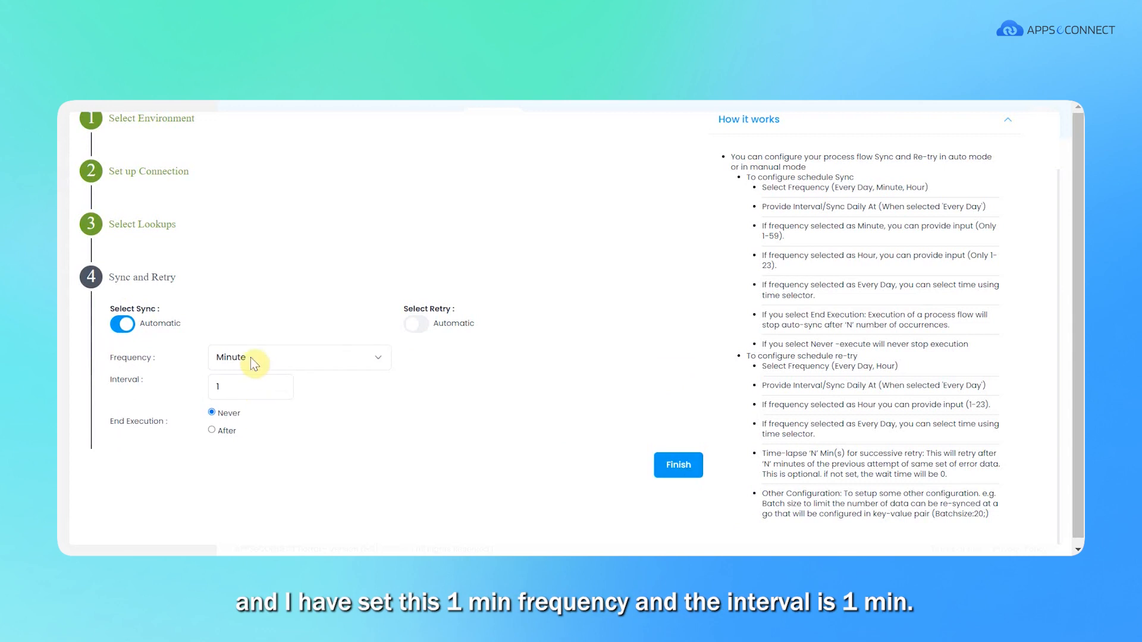
mouse_move(250, 386)
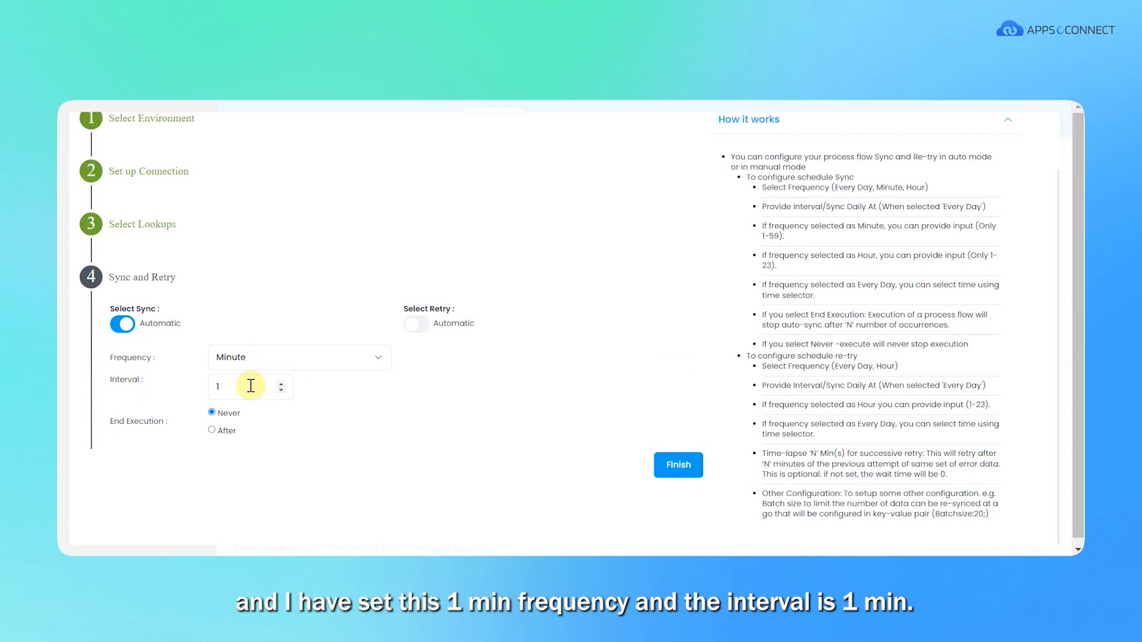
left_click(677, 465)
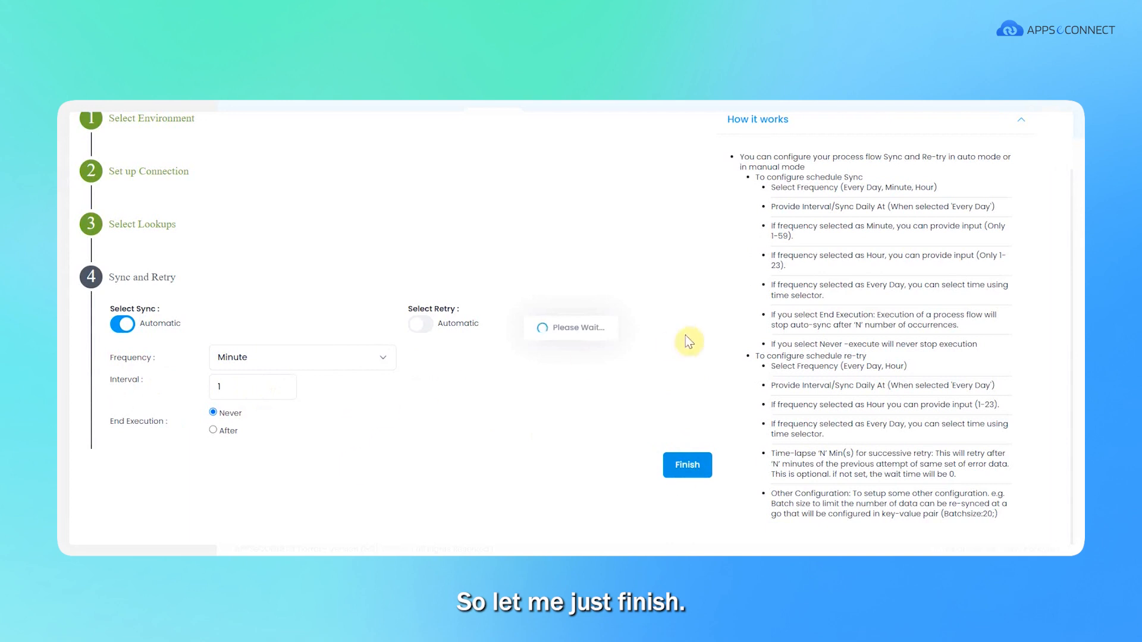
- Let the Tracker publish the Woo-B1(Sales order add) flow until it reports Deployed
left_click(685, 465)
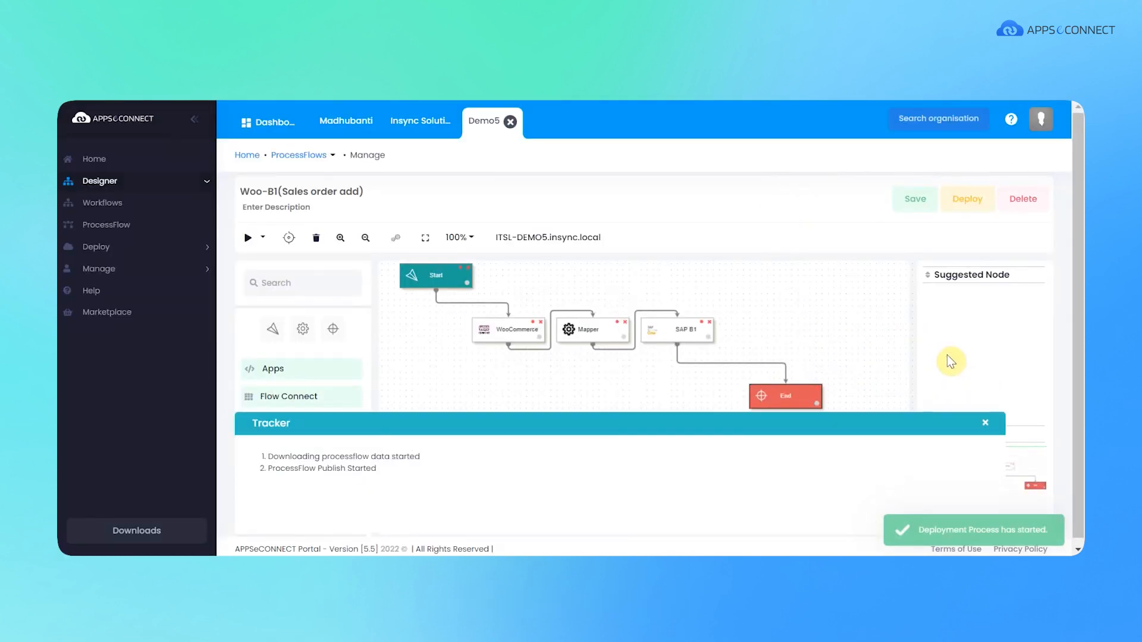
mouse_move(934, 422)
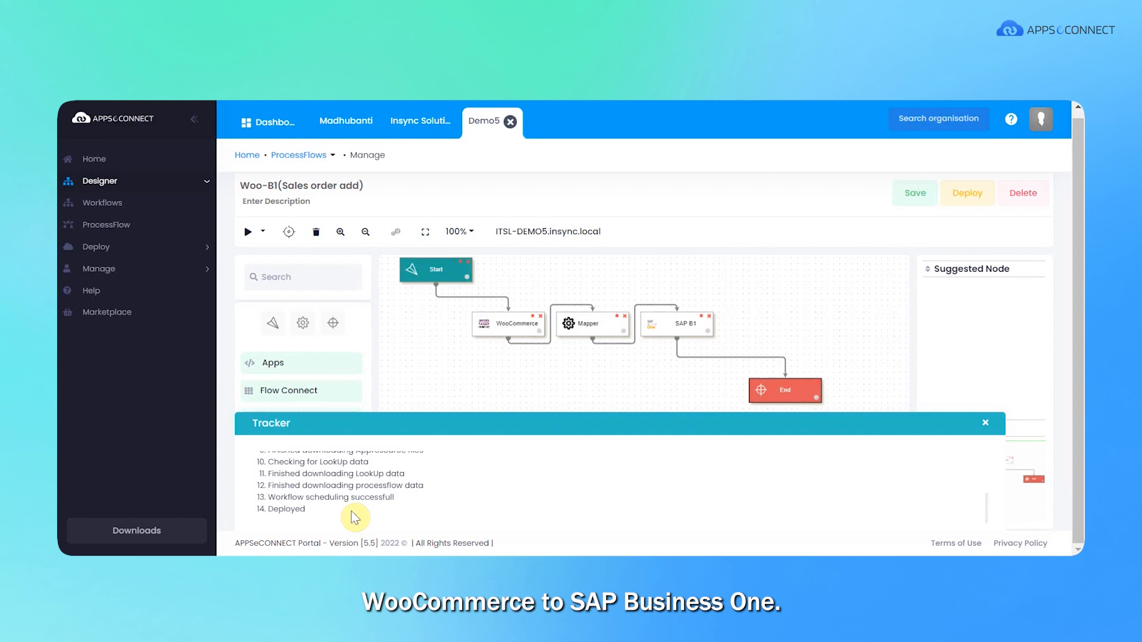
mouse_move(374, 351)
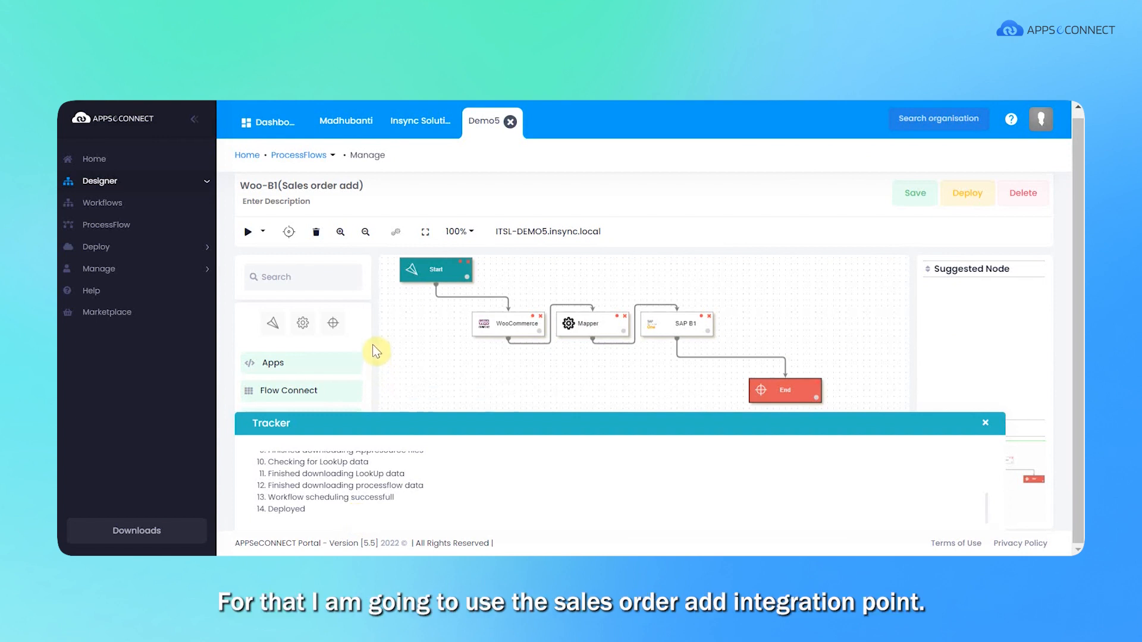
mouse_move(388, 202)
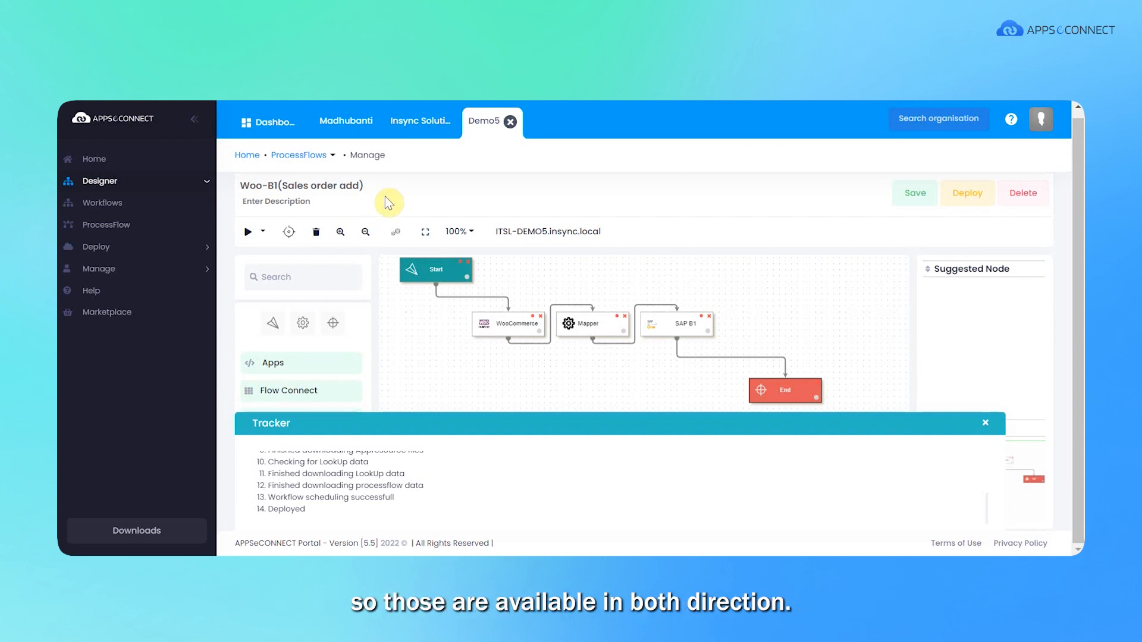
mouse_move(332, 209)
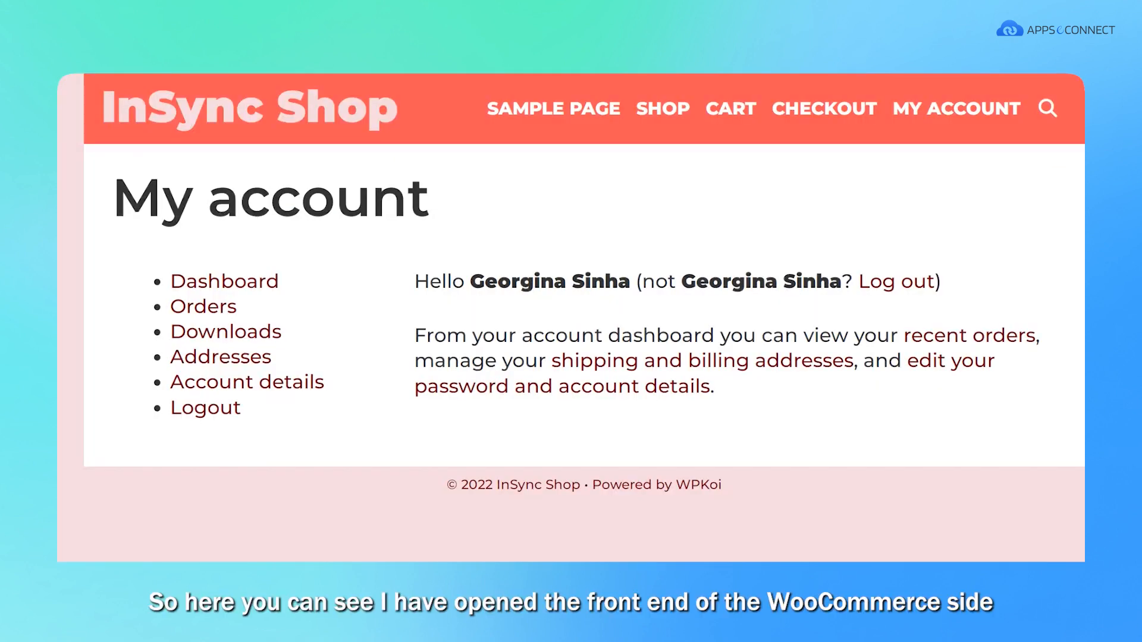
mouse_move(604, 99)
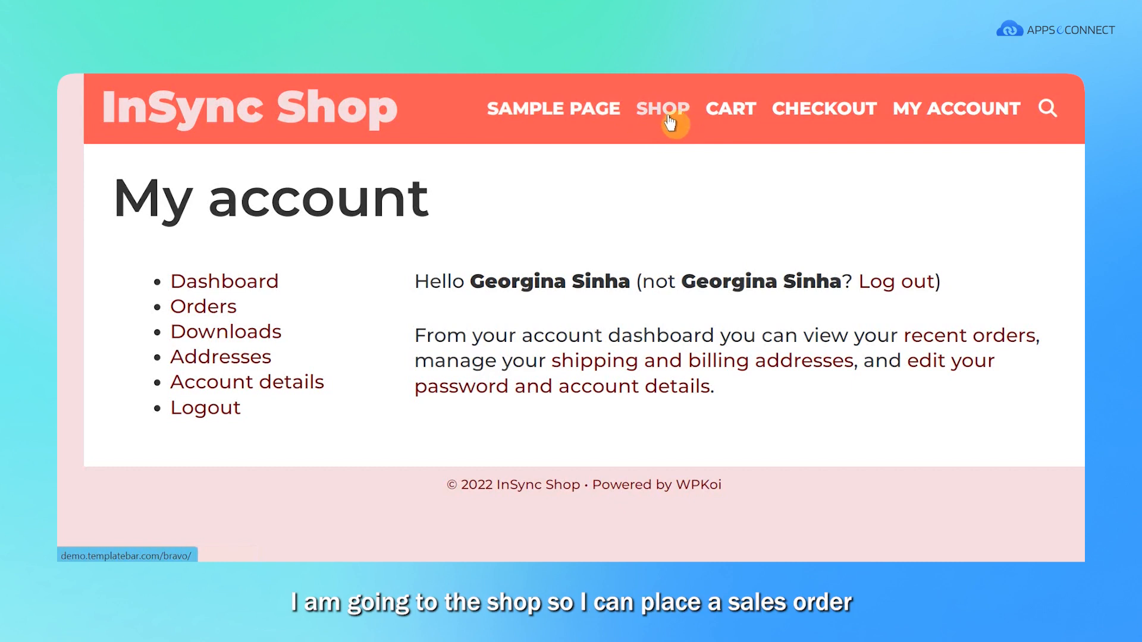
- Search the shop for 'app no 1' and add the £11.00 product to the cart
left_click(662, 108)
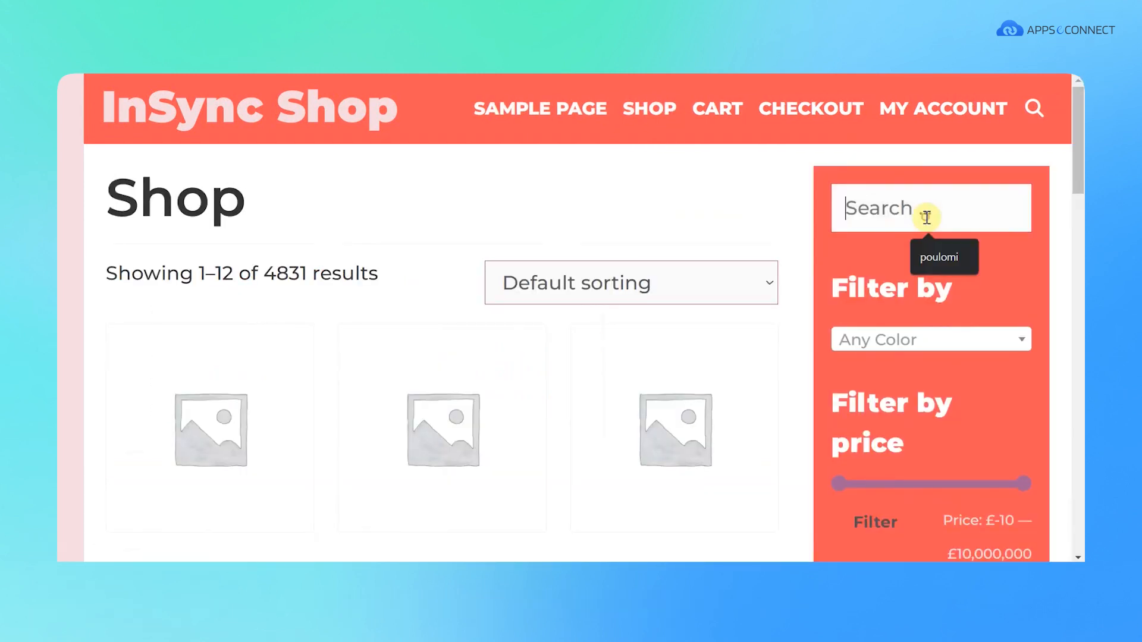
type("a")
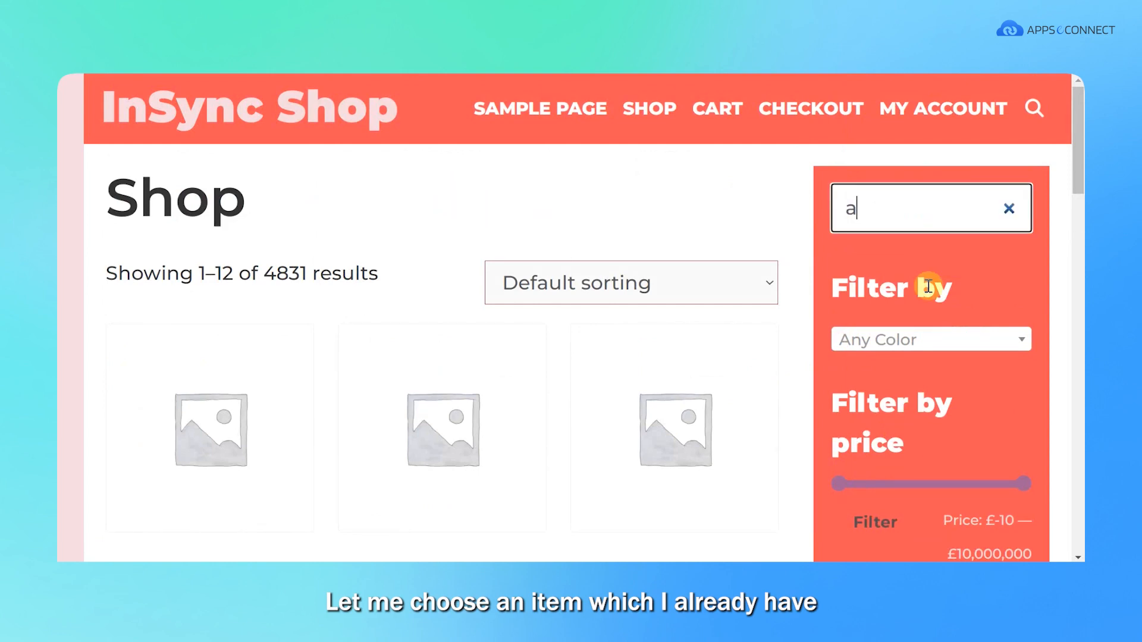
type("pp no")
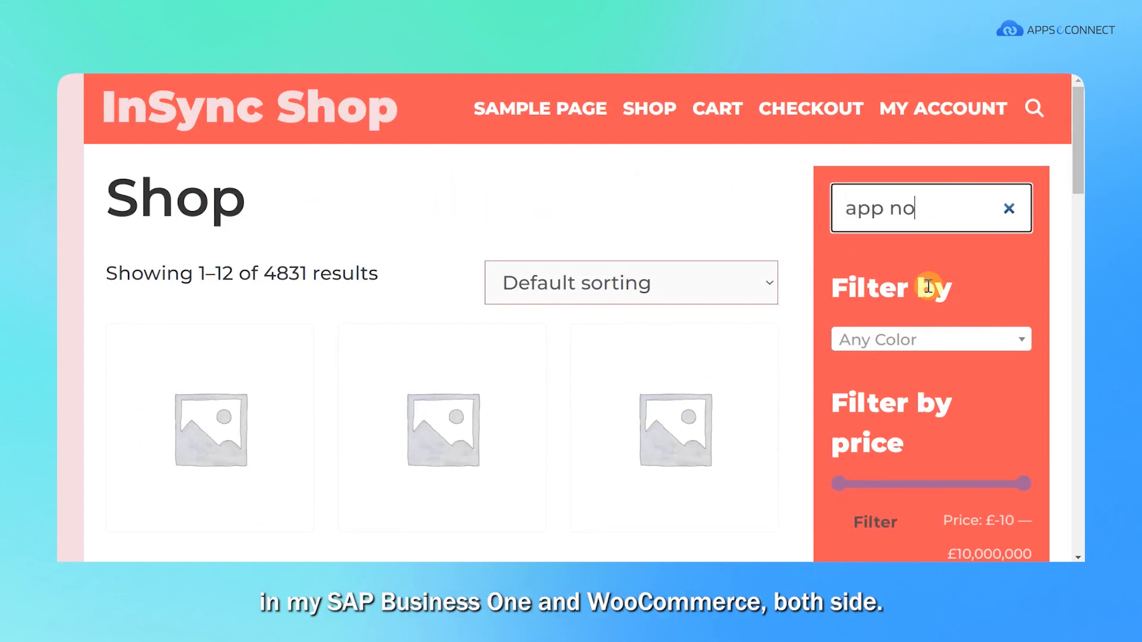
type("1")
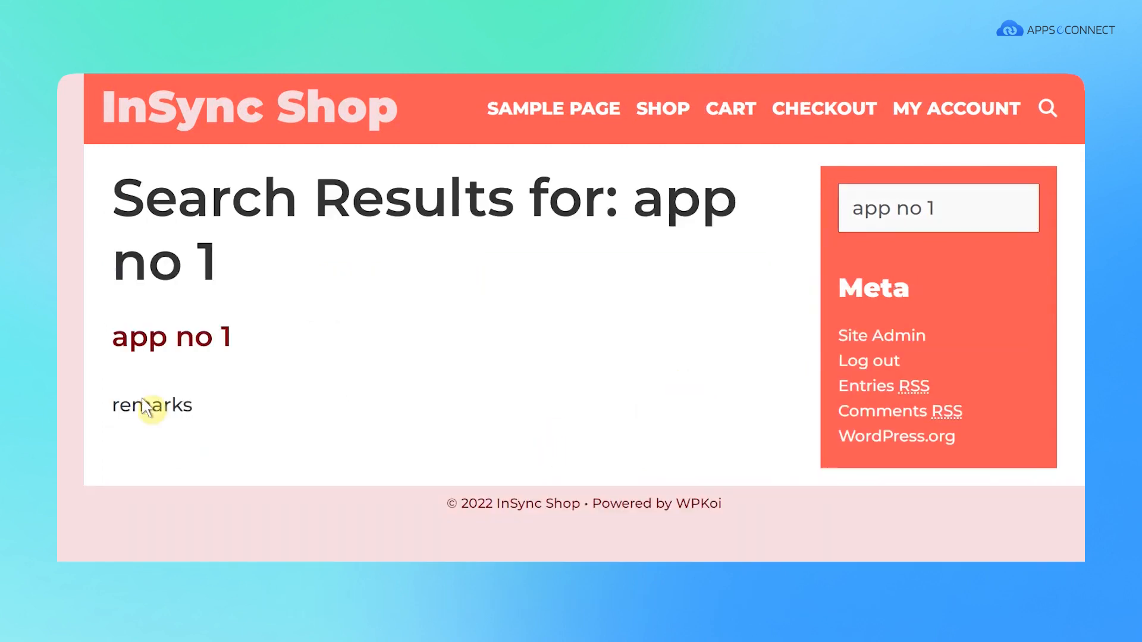
left_click(170, 335)
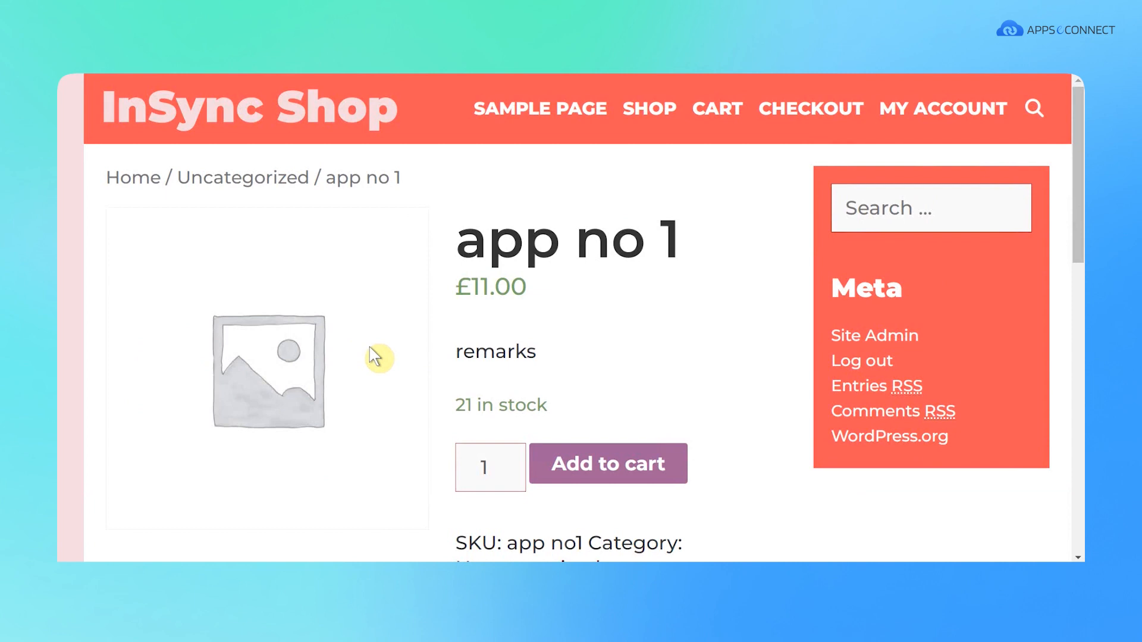
mouse_move(499, 425)
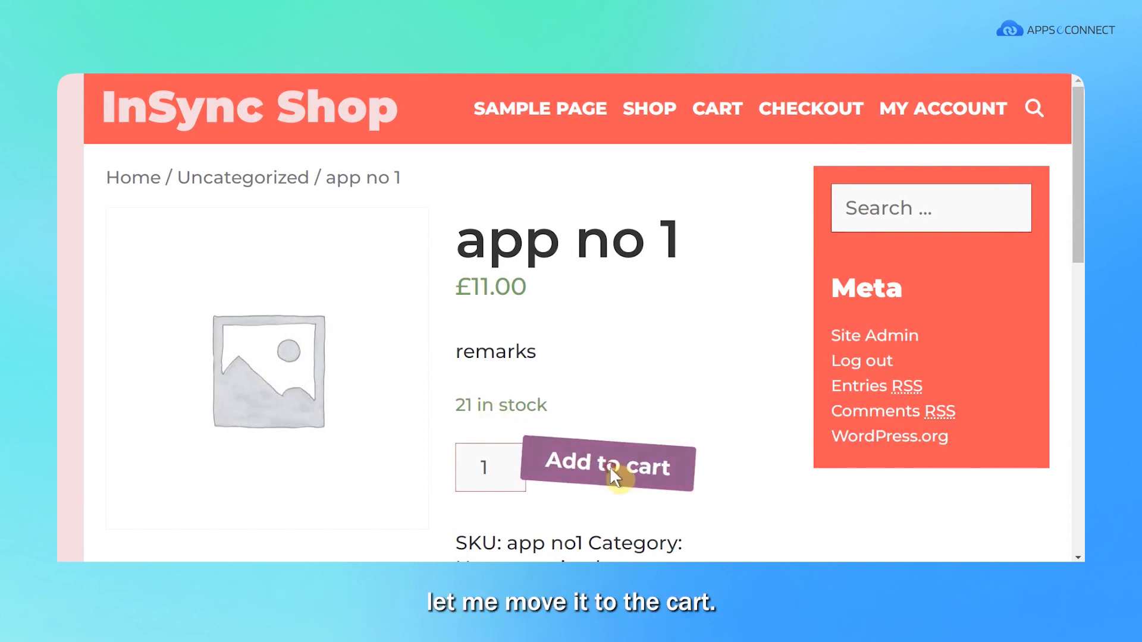
left_click(608, 466)
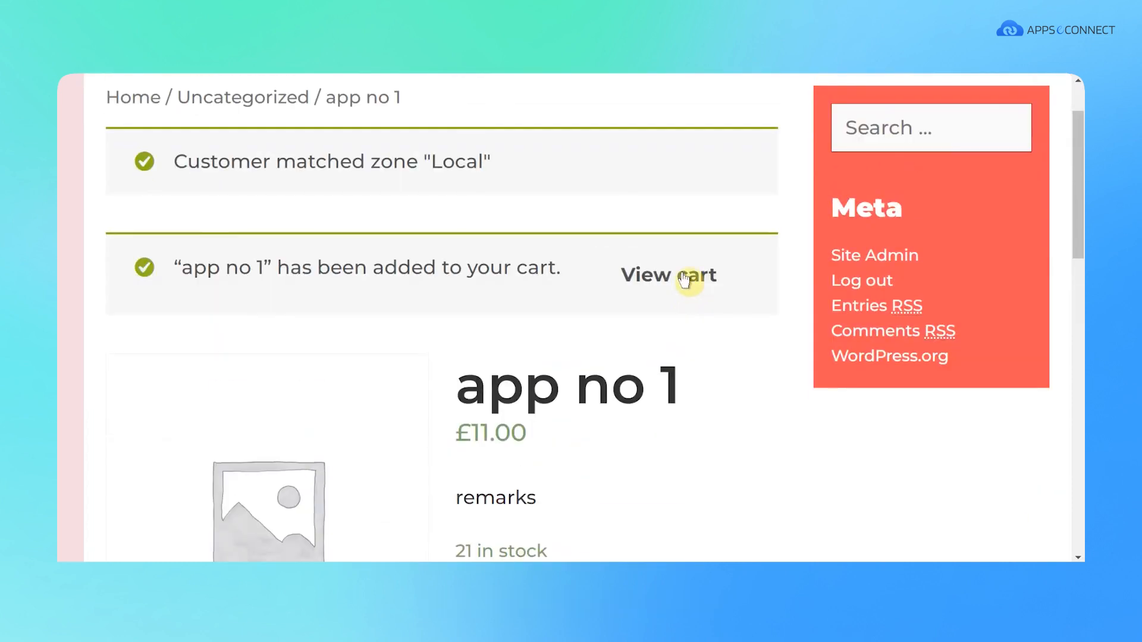
- View the cart showing app no 1 at £11.00 plus £10.00 shipping, totalling £21.00
left_click(667, 275)
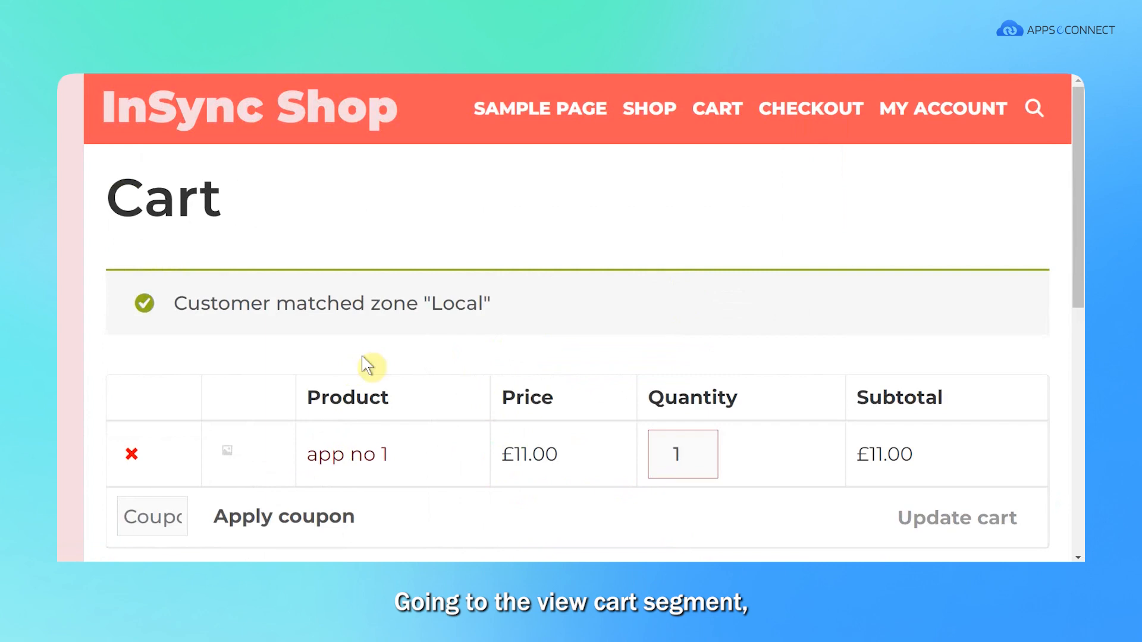
scroll("down", 3)
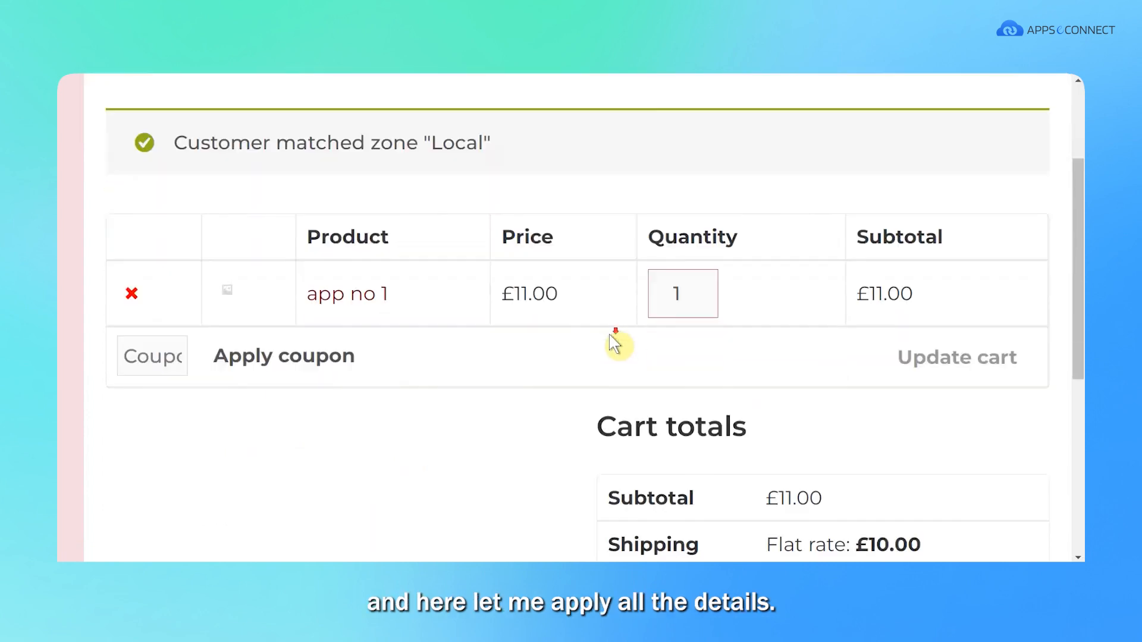
scroll("down", 3)
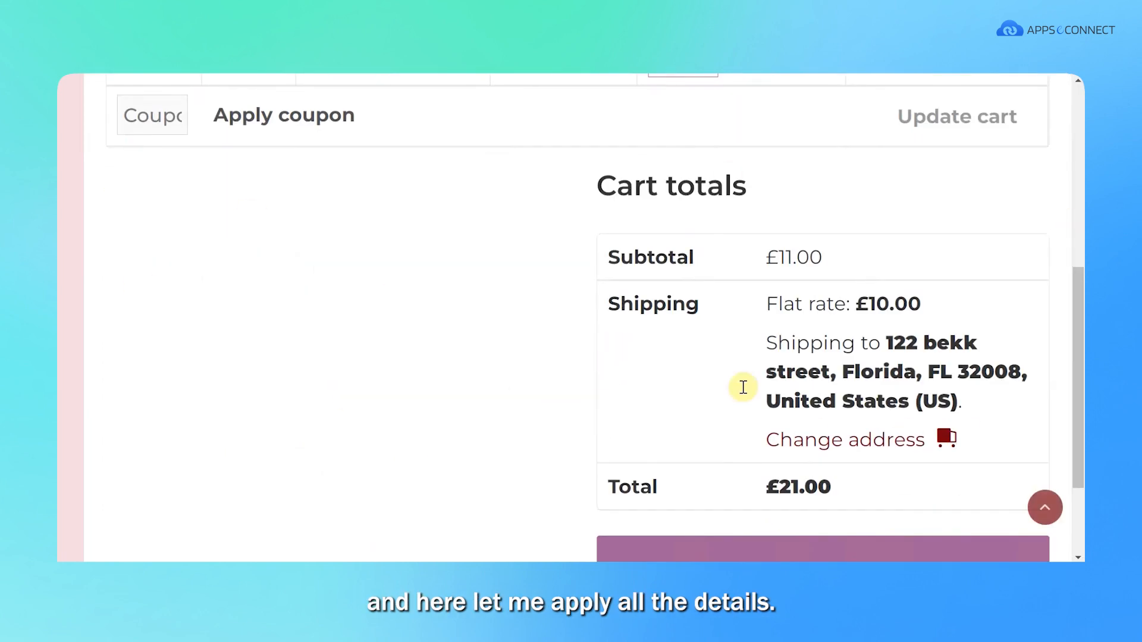
mouse_move(906, 335)
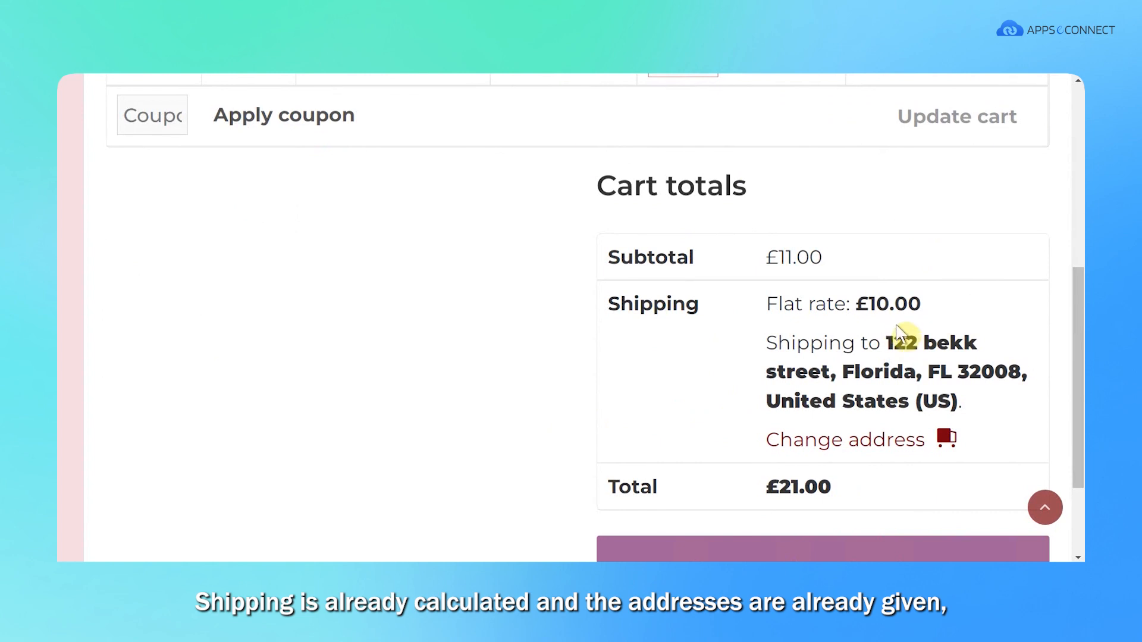
mouse_move(755, 296)
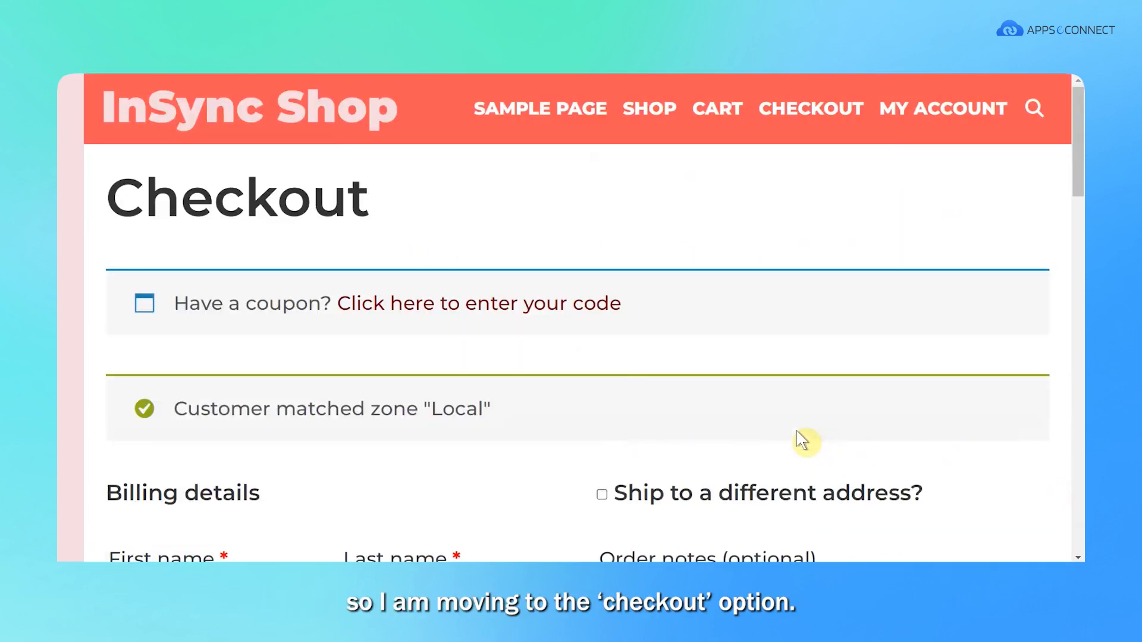
- Choose Cash on delivery at checkout and place the order, receiving Order #64736 for £21.00
scroll("down", 3)
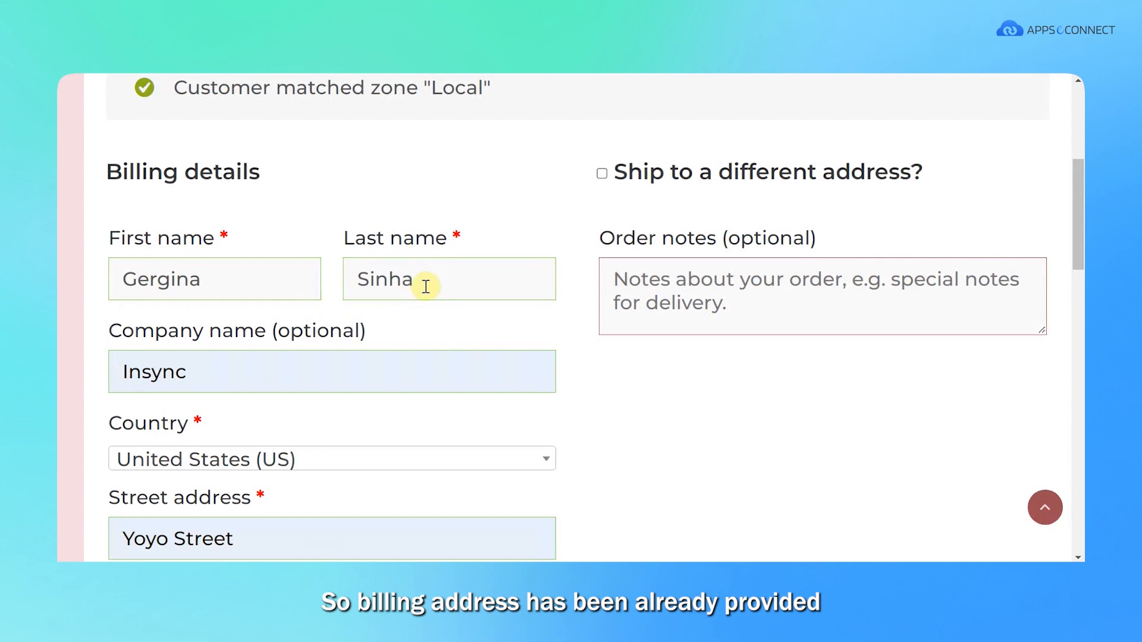
mouse_move(715, 206)
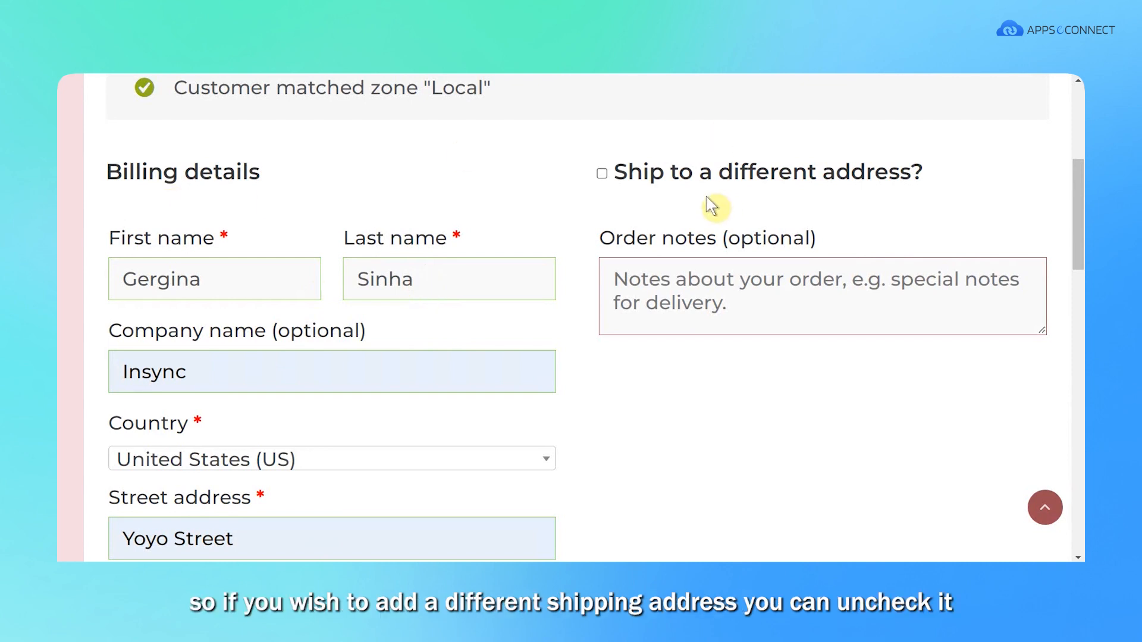
mouse_move(995, 514)
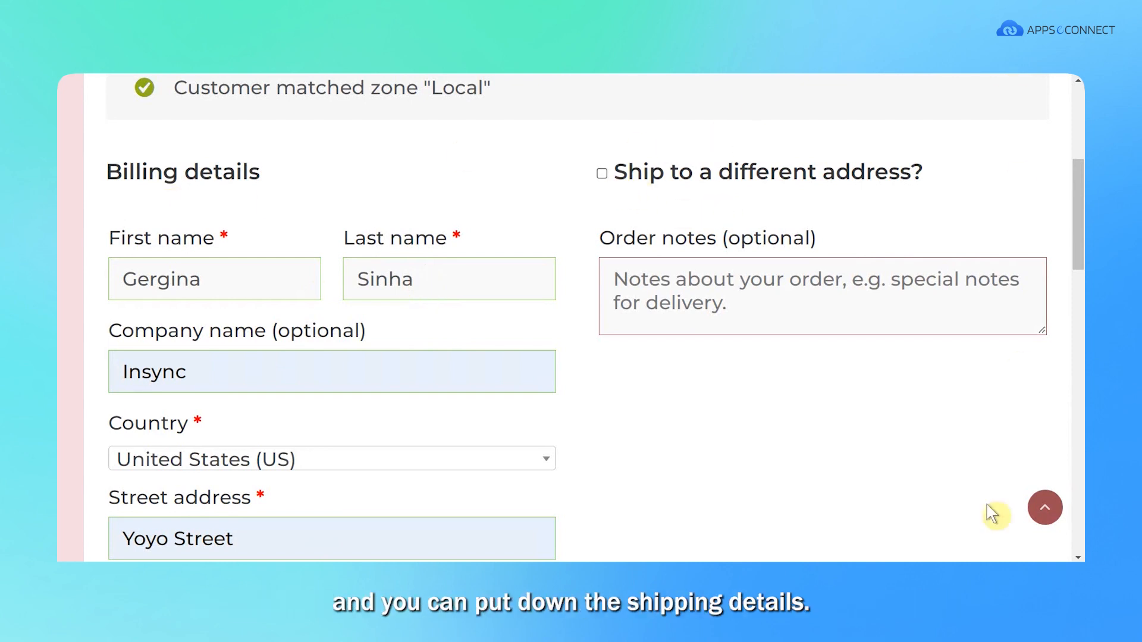
mouse_move(180, 209)
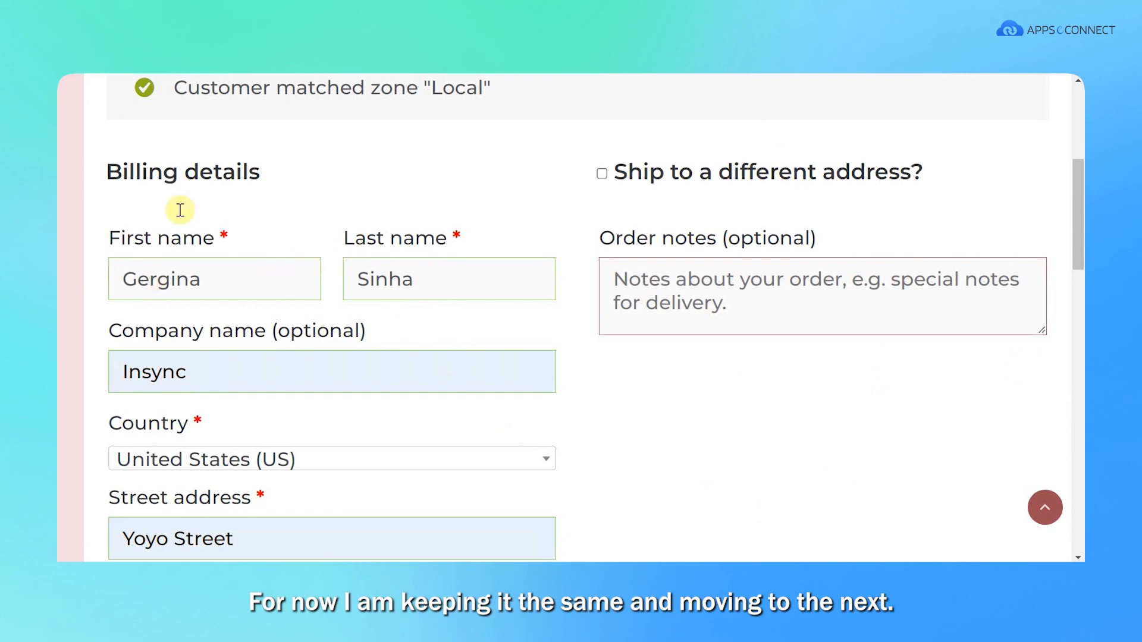
scroll("down", 3)
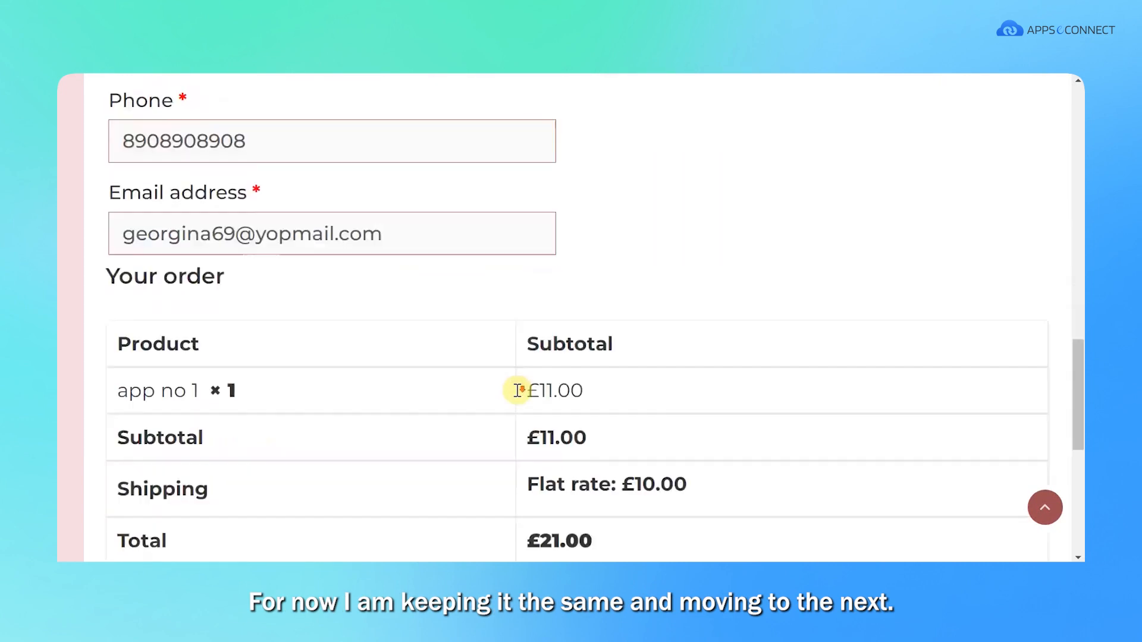
scroll("down", 3)
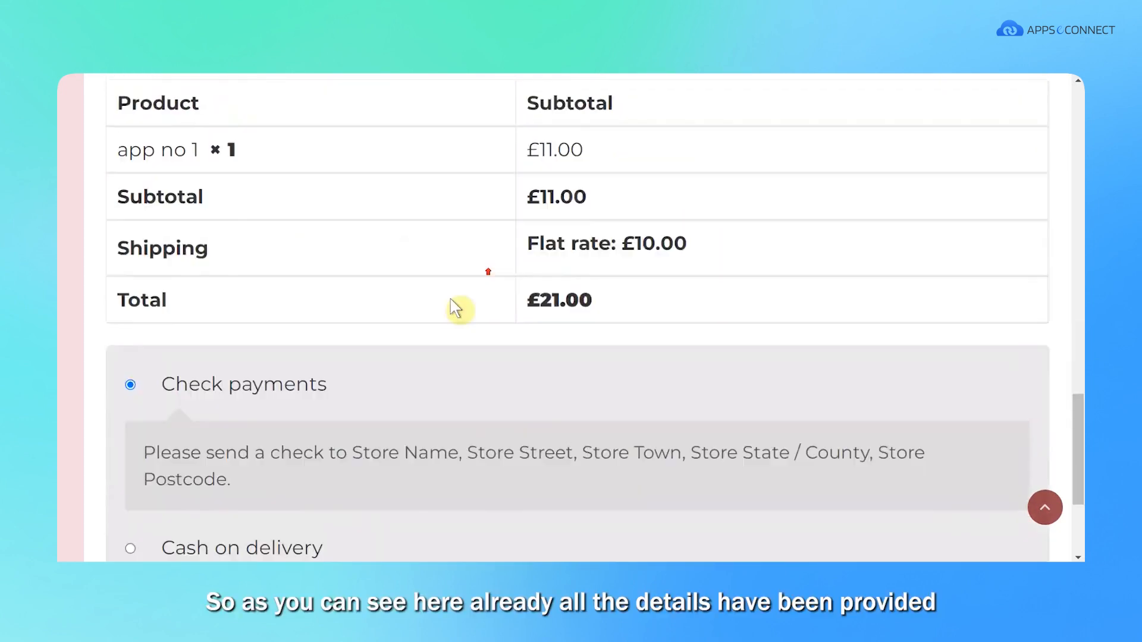
scroll("up", 3)
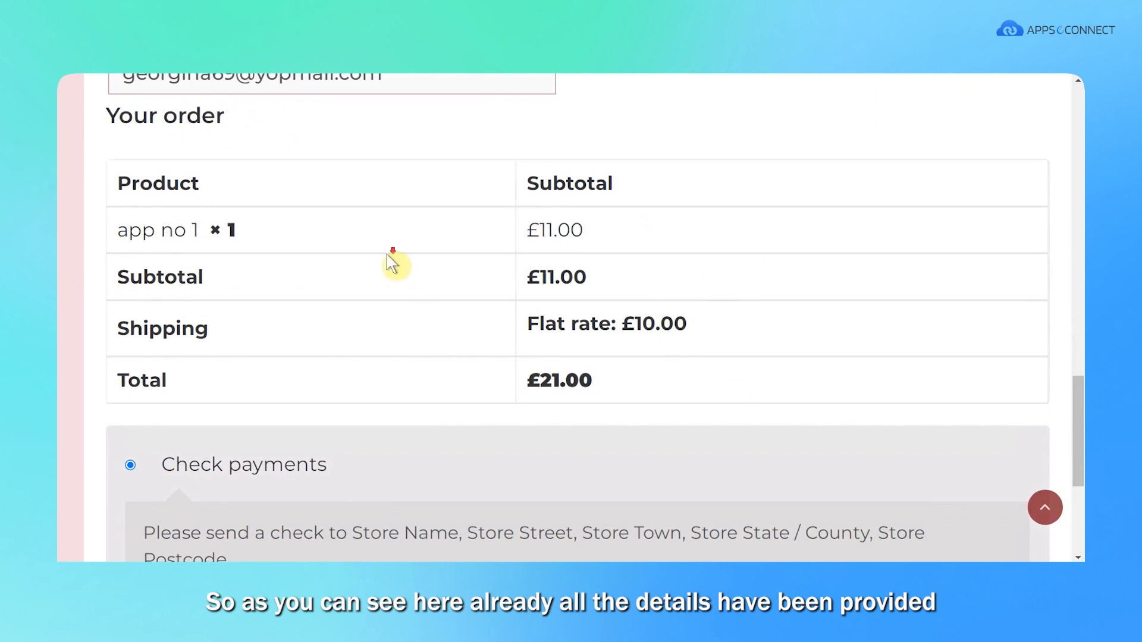
scroll("down", 3)
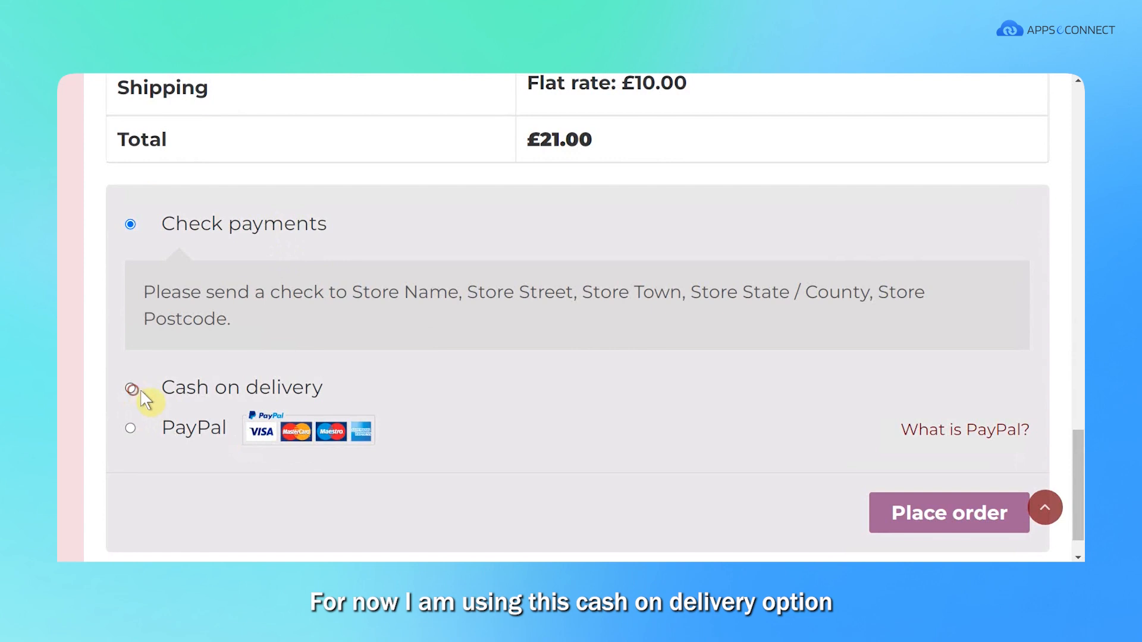
left_click(131, 387)
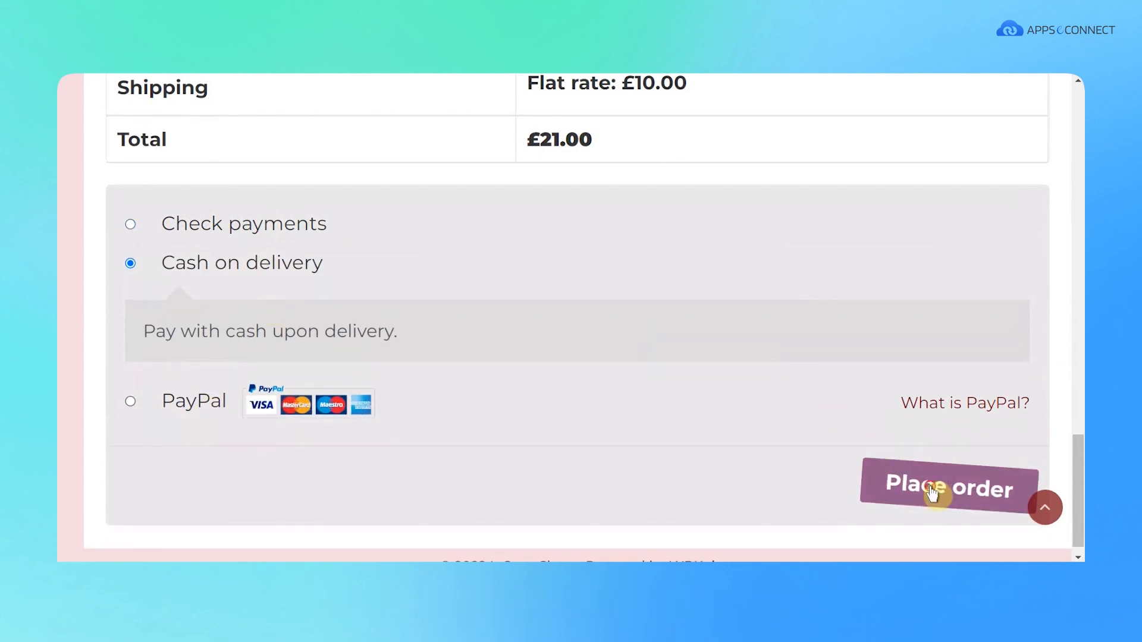
left_click(949, 486)
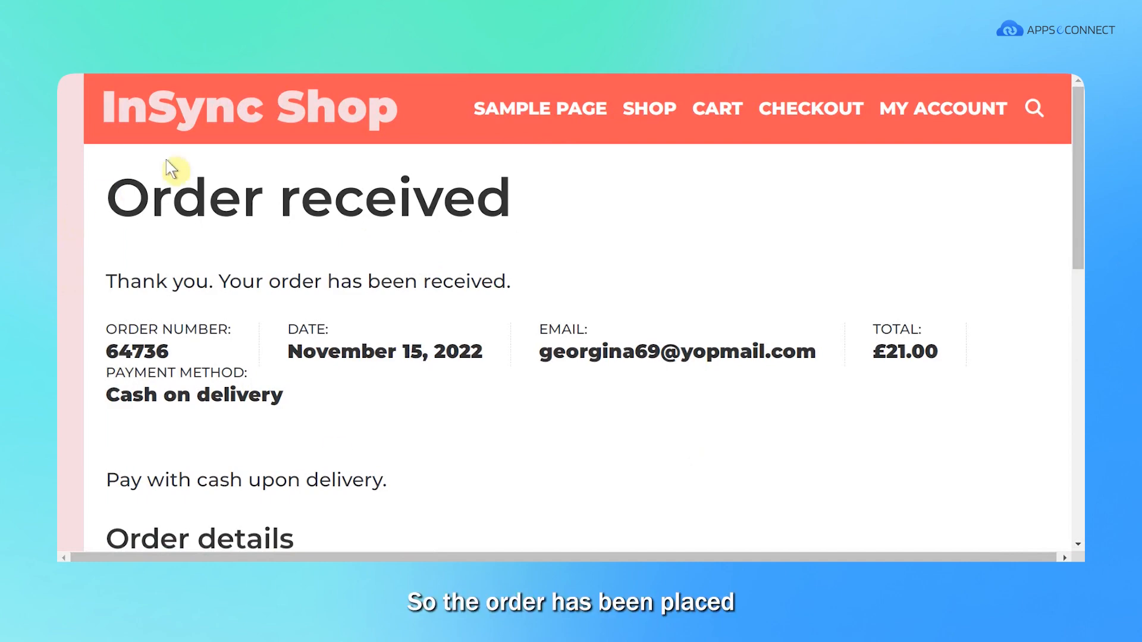
mouse_move(1062, 245)
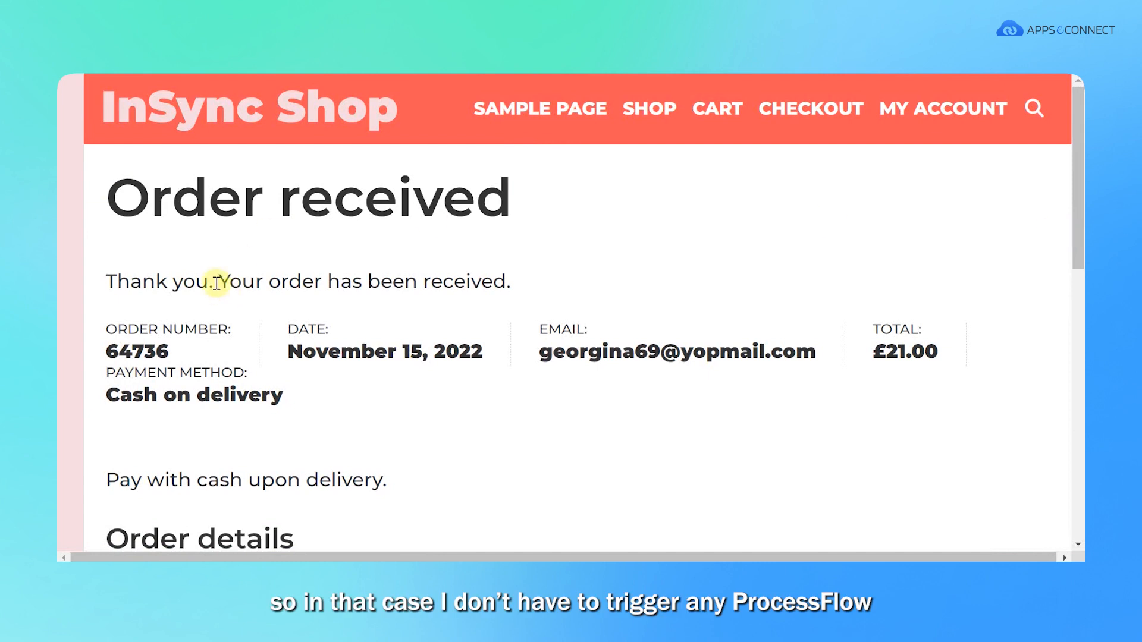
mouse_move(315, 371)
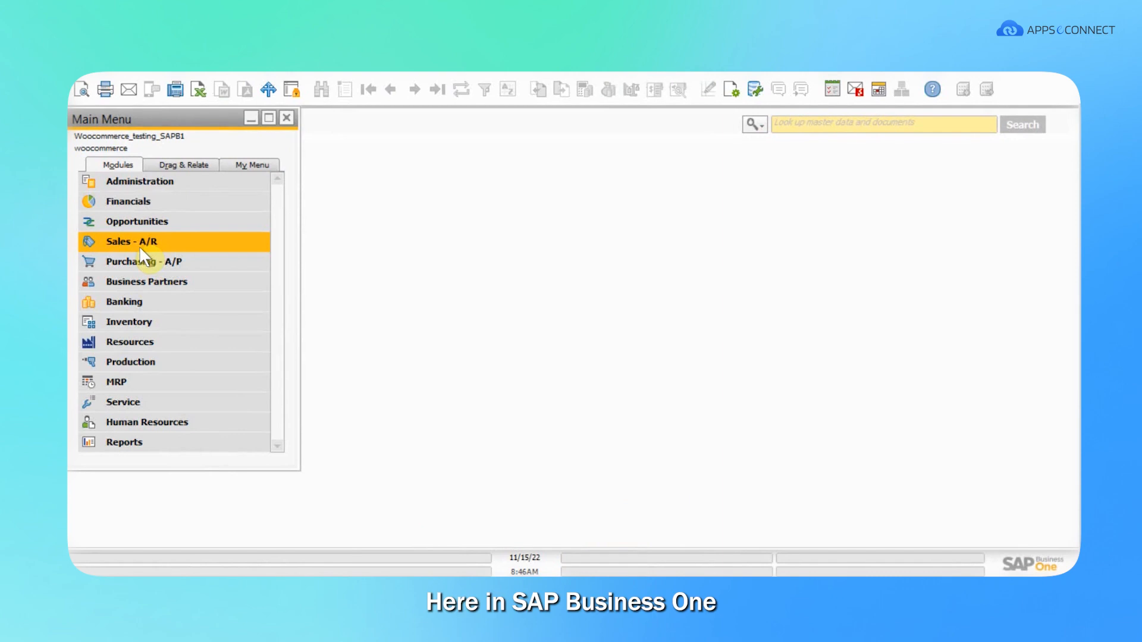
left_click(131, 242)
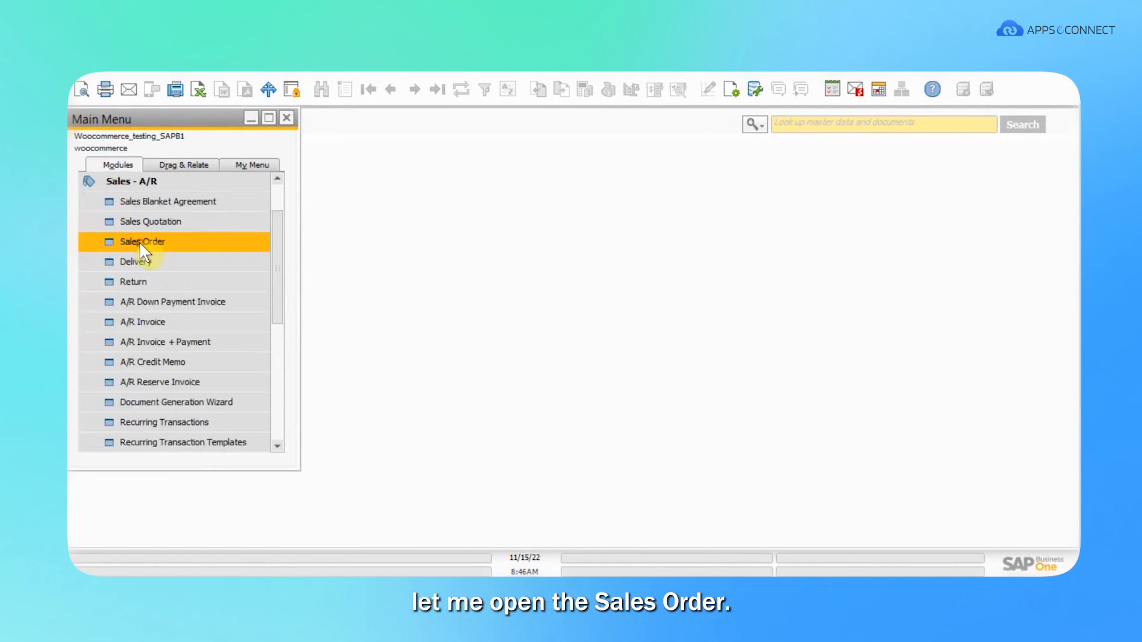
double_click(142, 241)
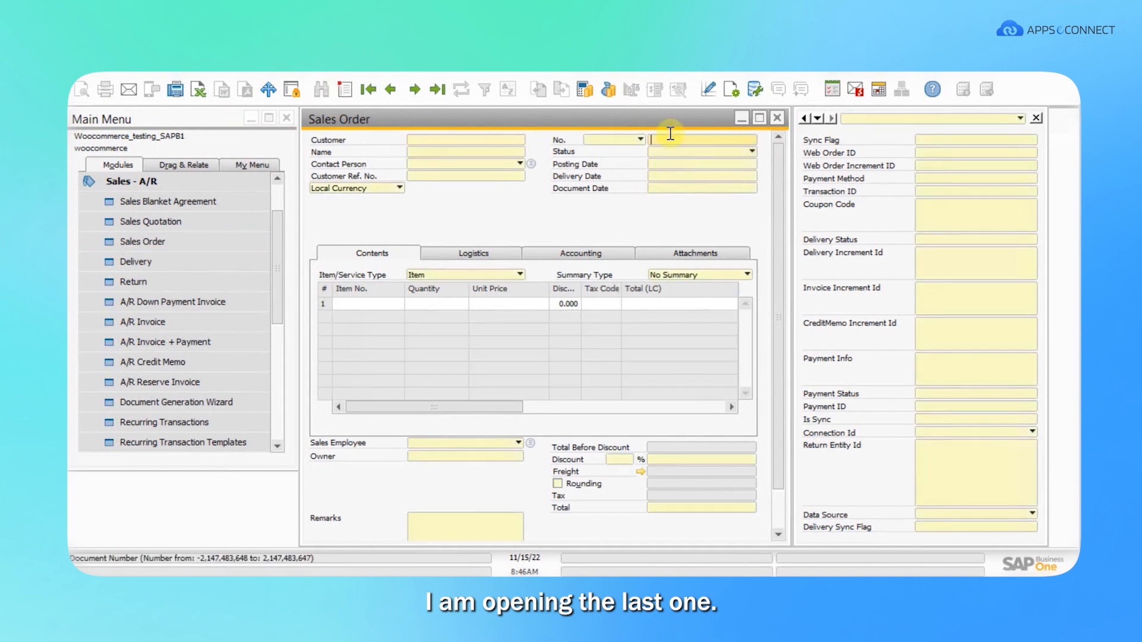
type("2")
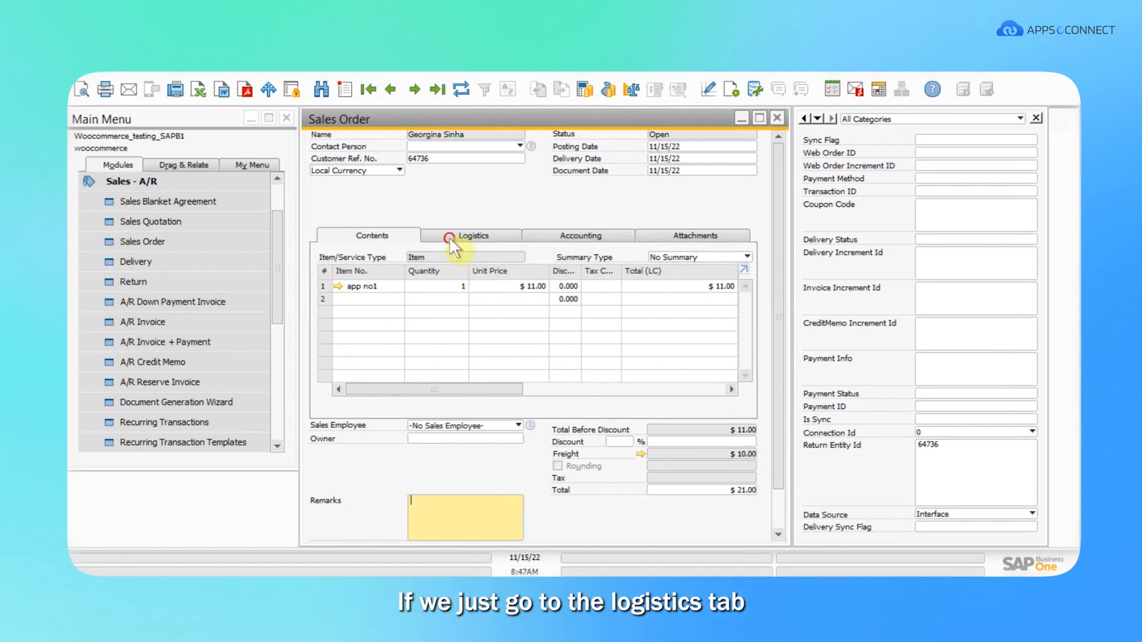
- Show the Logistics addresses: Yoyo Street, Florida FL 32008, USA for both ship-to and bill-to
left_click(474, 235)
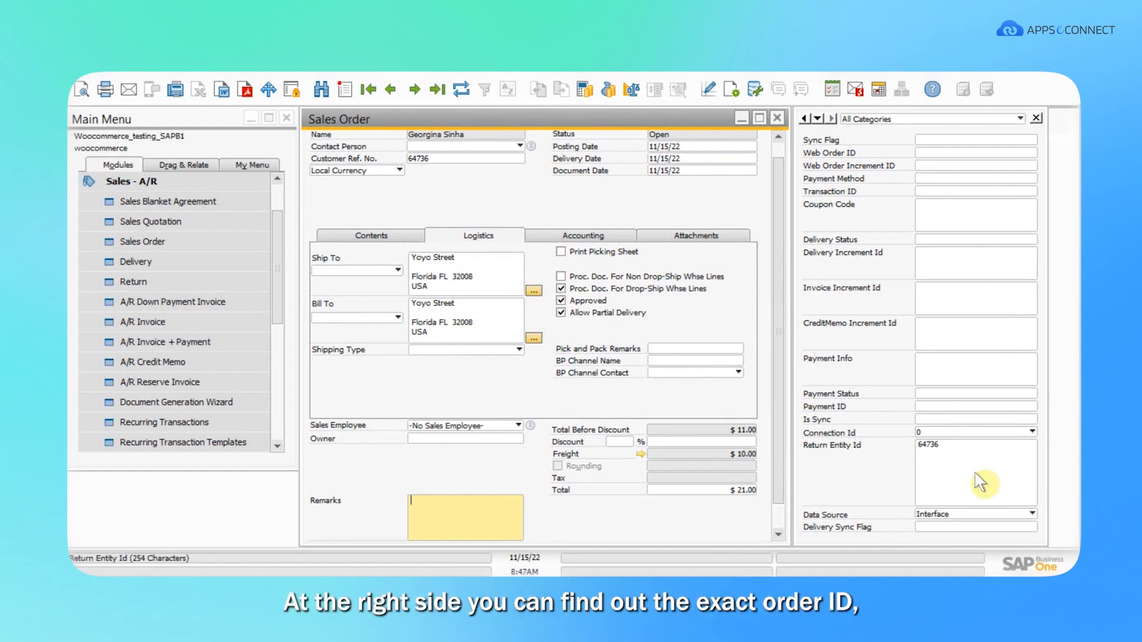
mouse_move(938, 473)
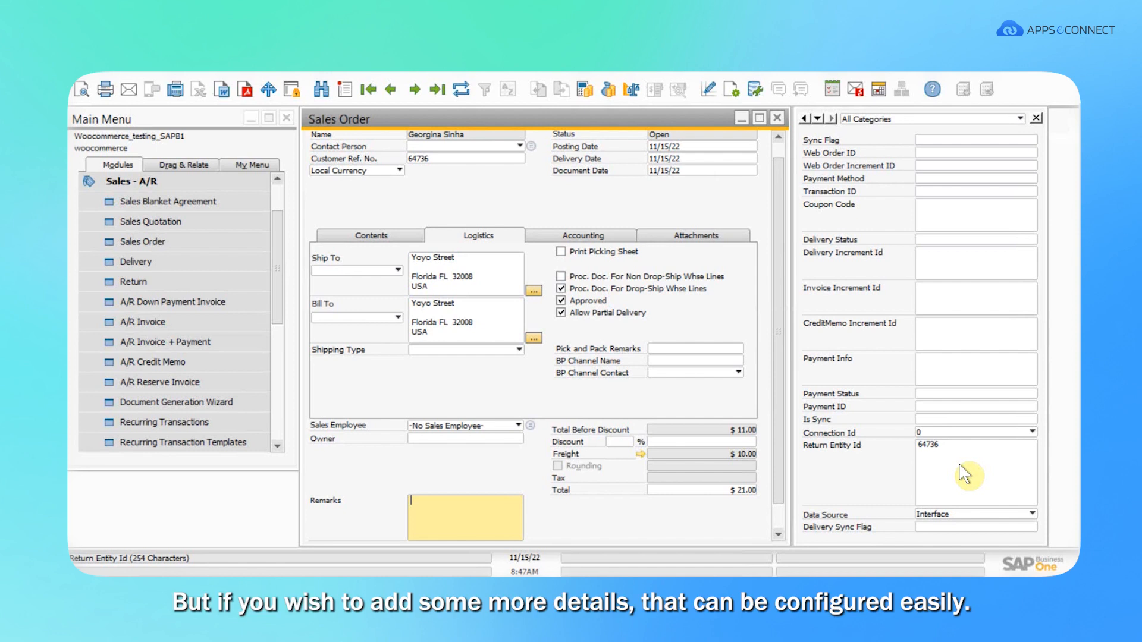
mouse_move(958, 481)
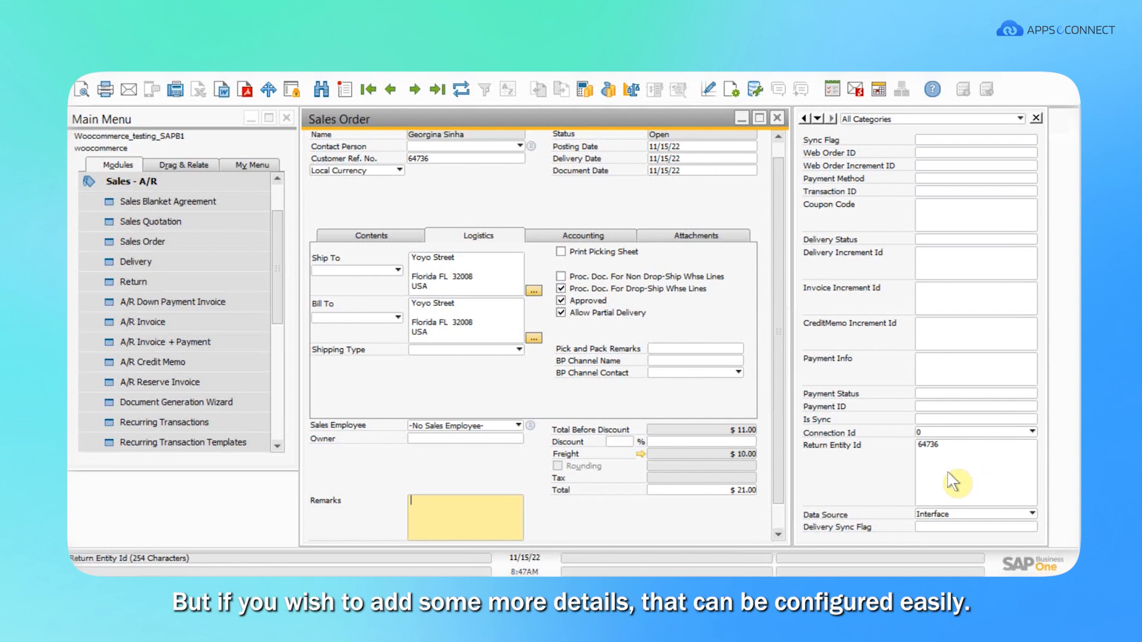